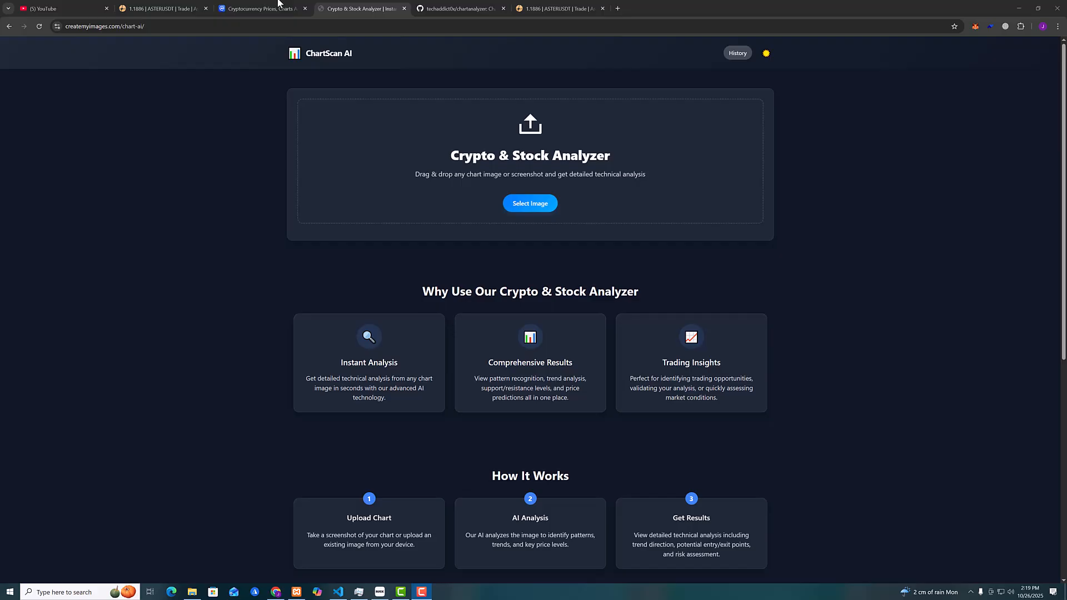
View the chartanalyzer GitHub repository, return to the analyzer page, then bring up the ASTERUSDT chart on Aster DEX
{"action": "left_click", "coordinate": [460, 8]}
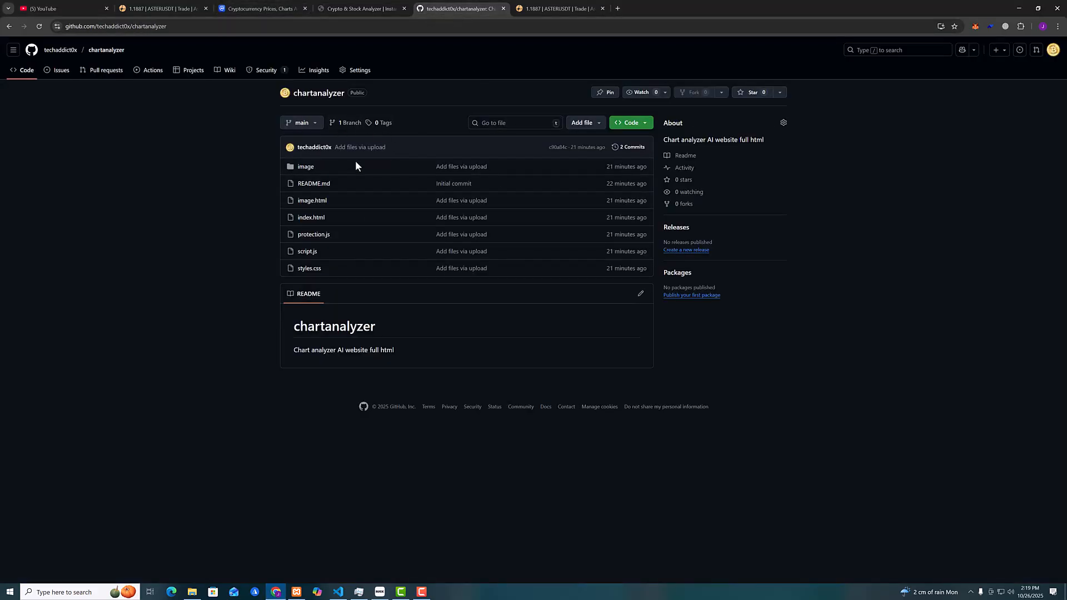
{"action": "left_click", "coordinate": [357, 8]}
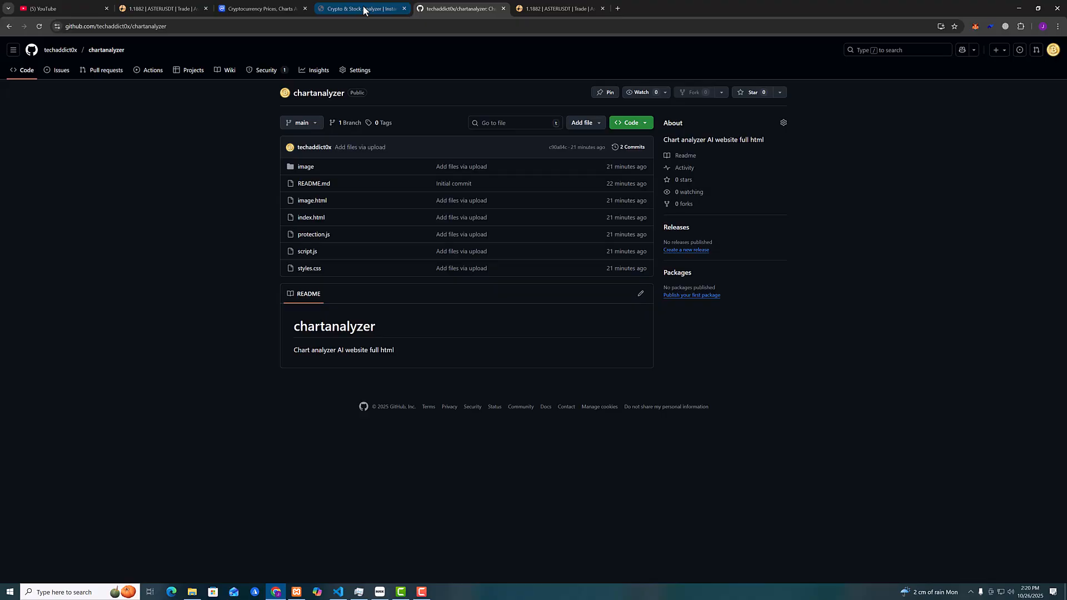
{"action": "left_click", "coordinate": [360, 8]}
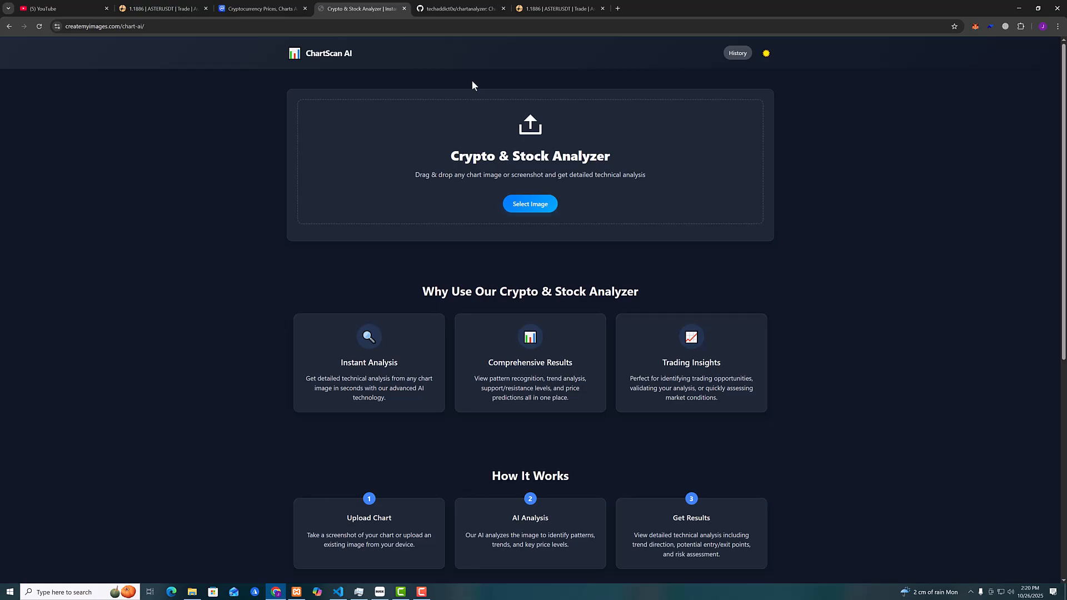
{"action": "mouse_move", "coordinate": [520, 191]}
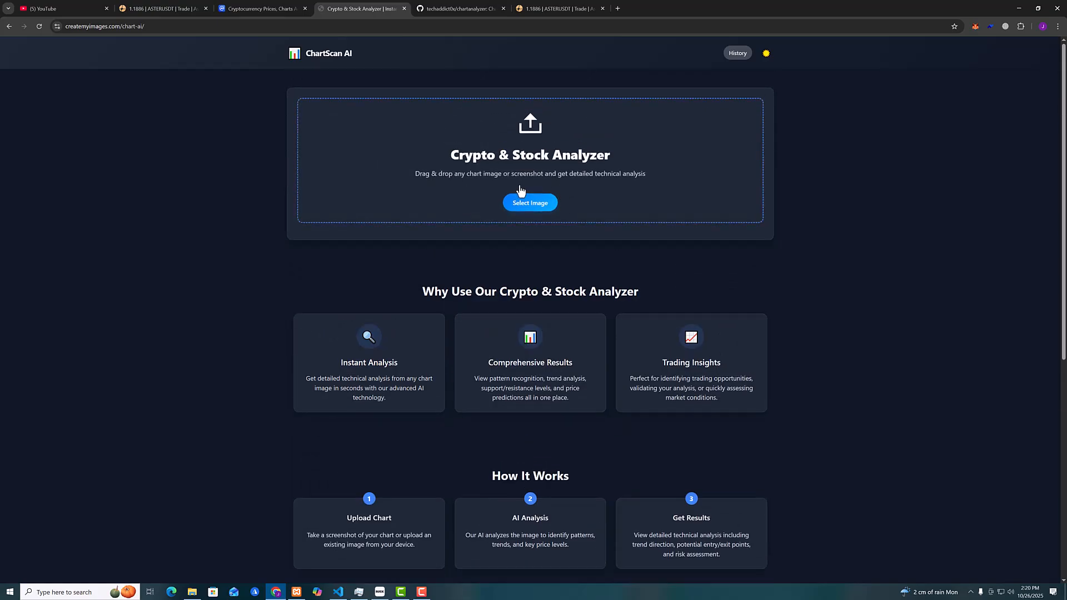
{"action": "left_click", "coordinate": [558, 8]}
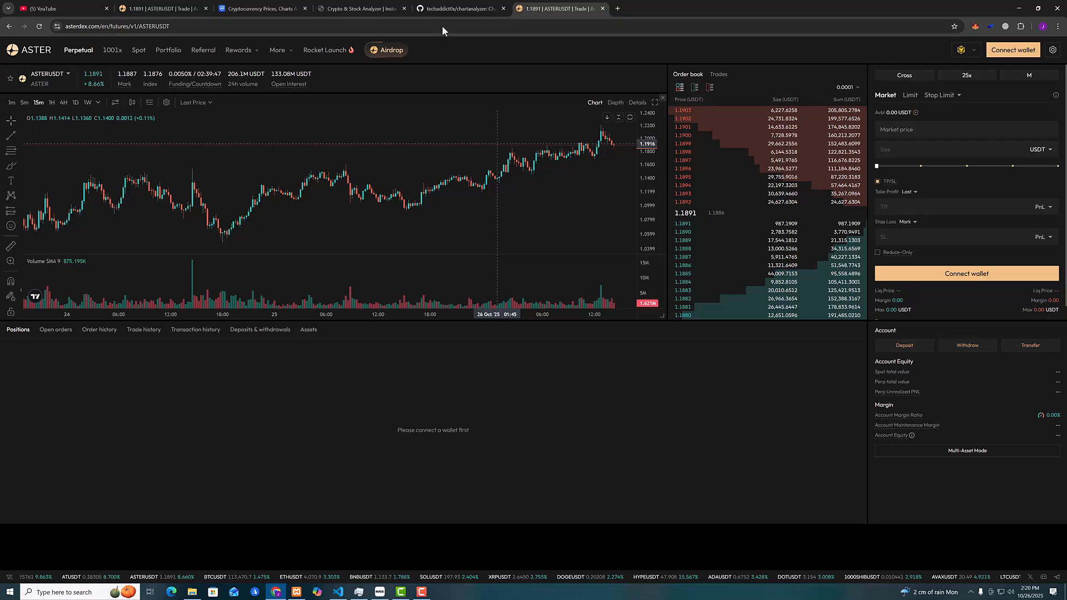
{"action": "left_click", "coordinate": [360, 8]}
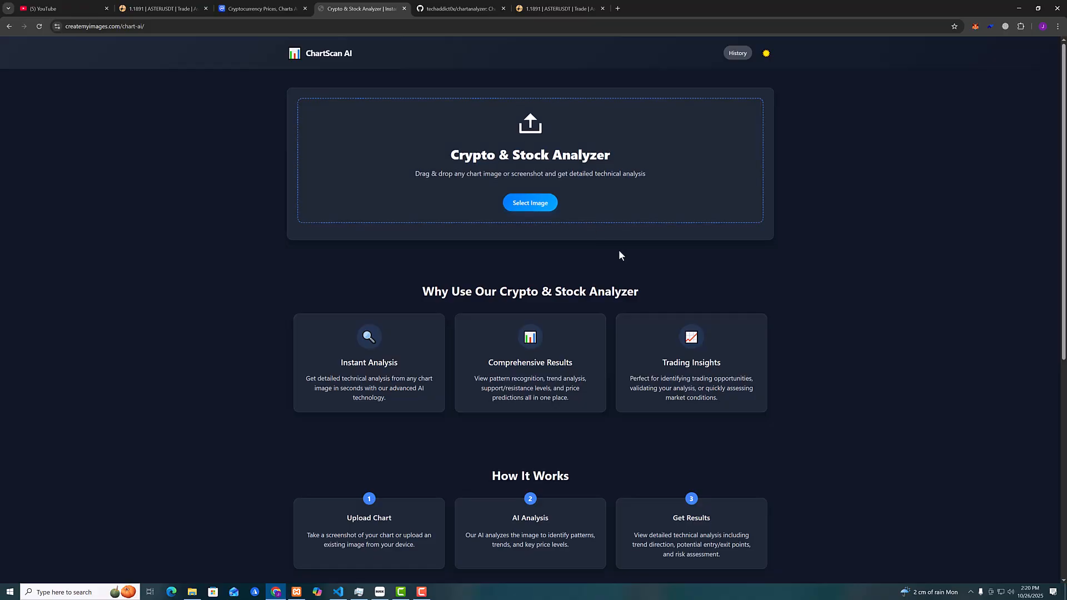
{"action": "mouse_move", "coordinate": [638, 268]}
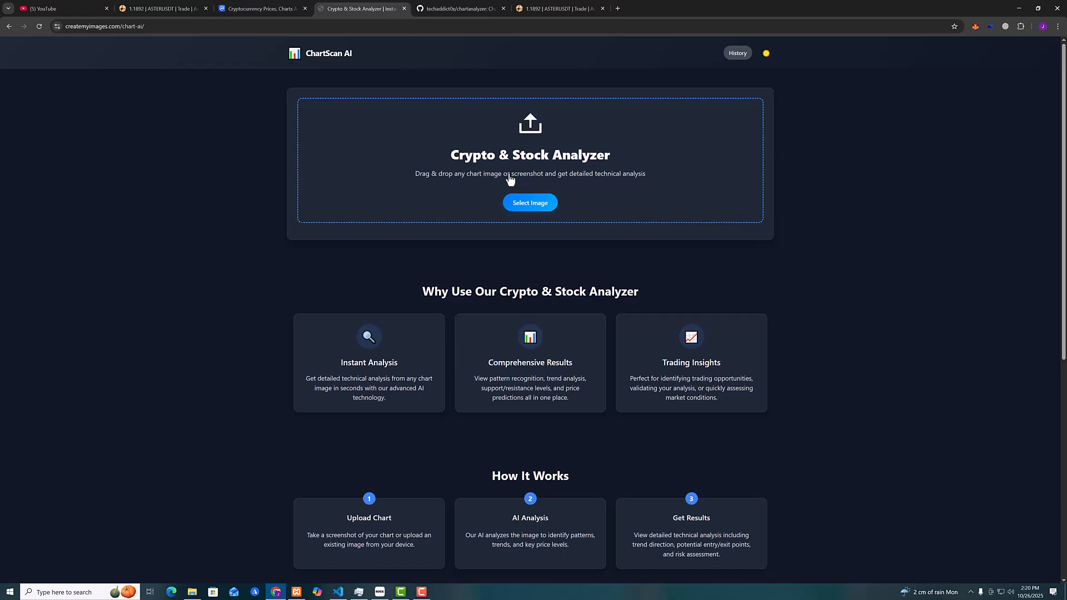
{"action": "mouse_move", "coordinate": [571, 193]}
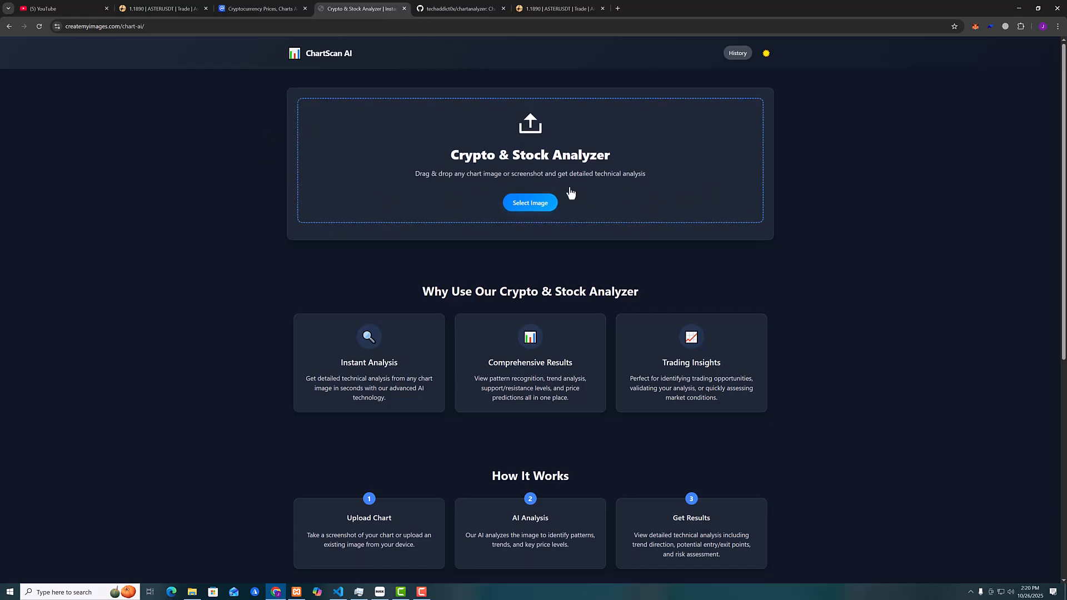
{"action": "mouse_move", "coordinate": [529, 224]}
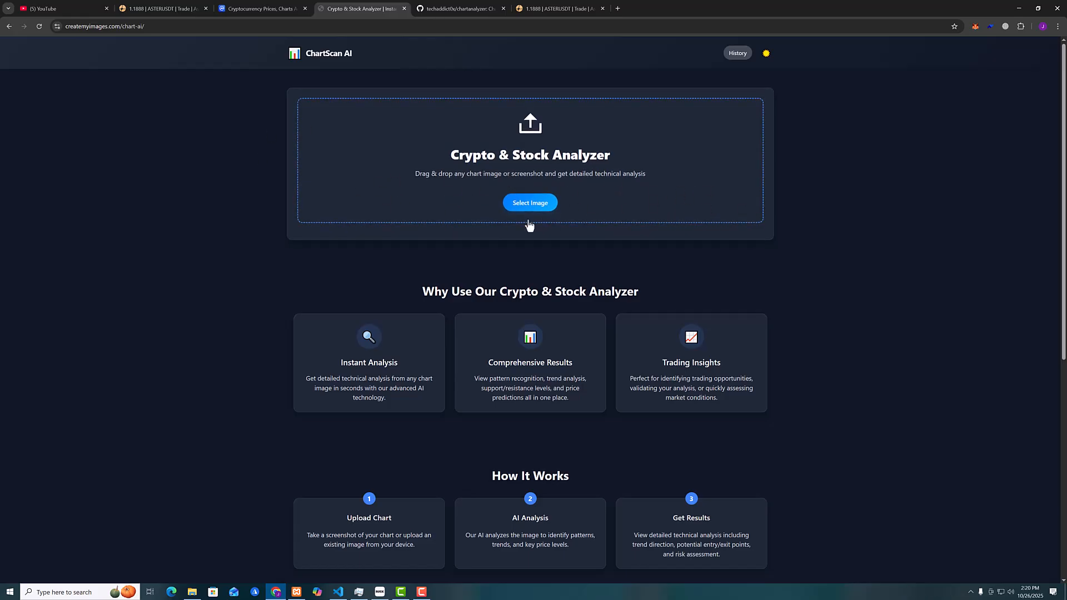
{"action": "mouse_move", "coordinate": [835, 272]}
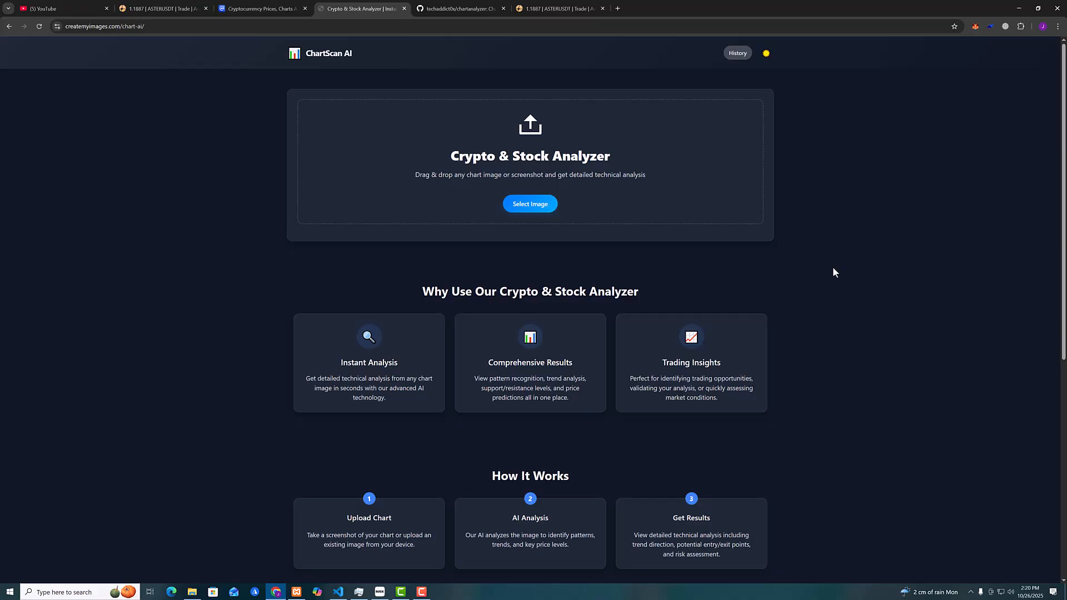
{"action": "mouse_move", "coordinate": [653, 305]}
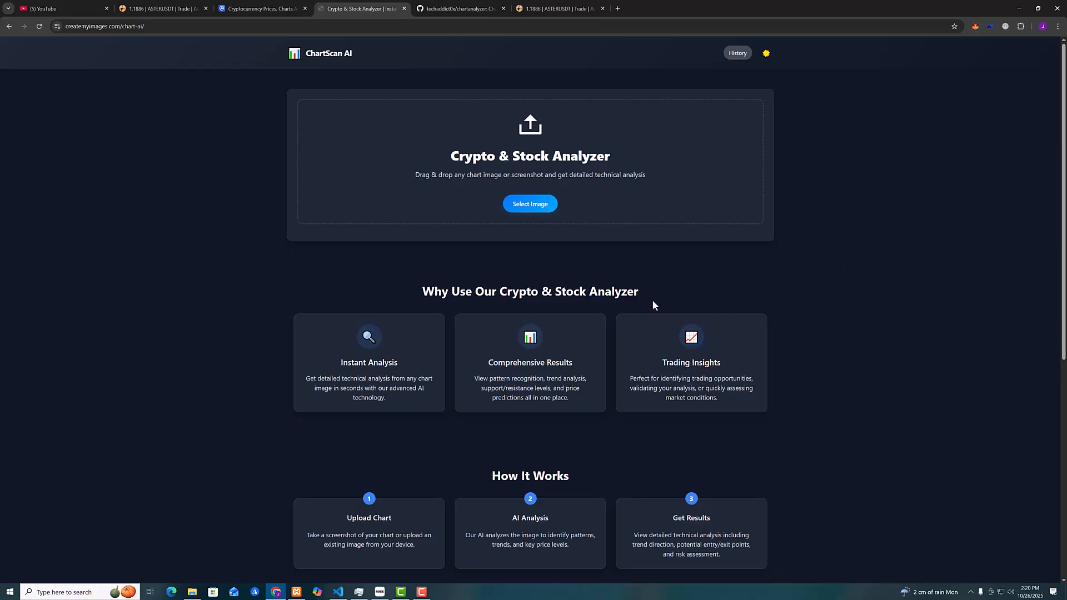
{"action": "mouse_move", "coordinate": [525, 245]}
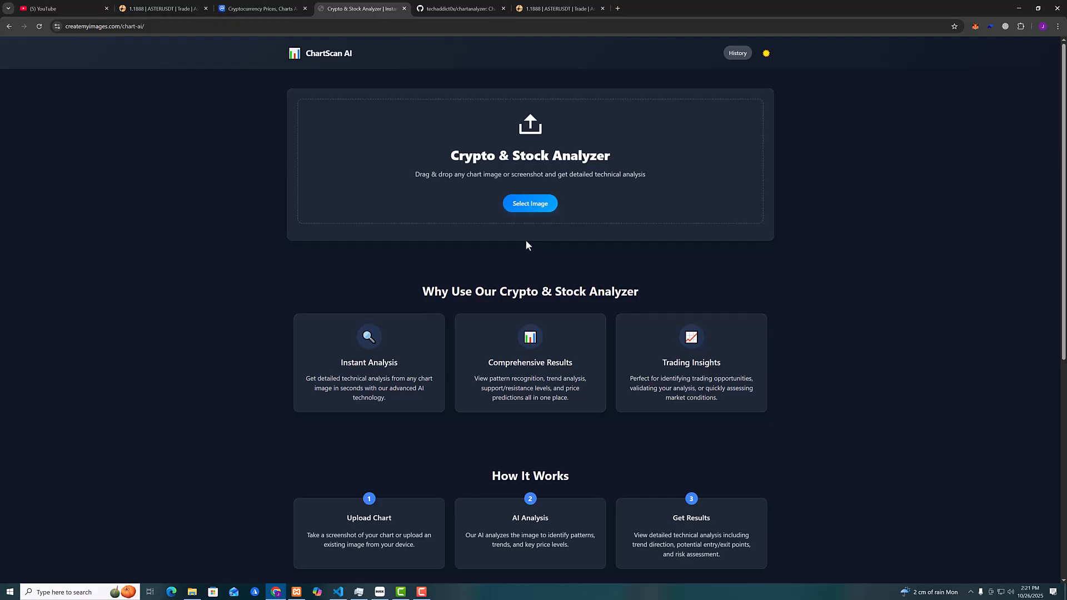
{"action": "mouse_move", "coordinate": [886, 228]}
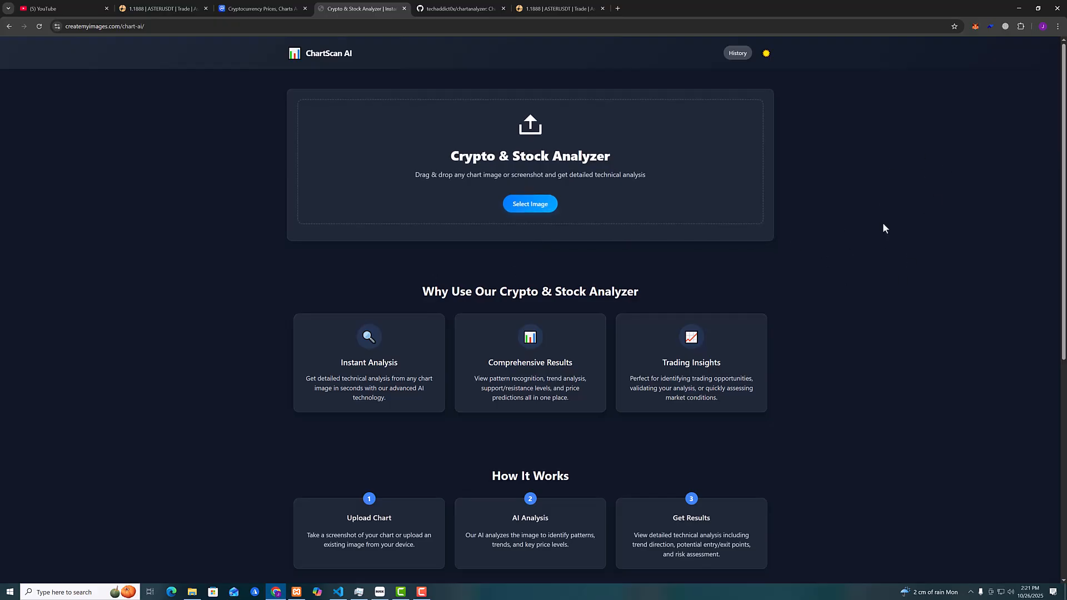
{"action": "mouse_move", "coordinate": [756, 275]}
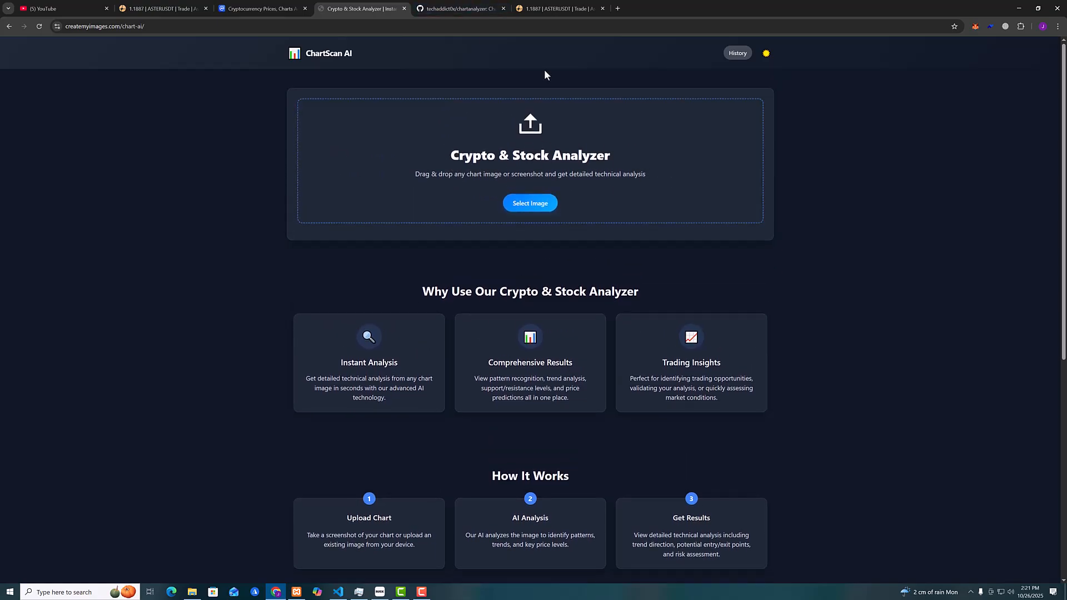
Upload the captured ASTERUSDT chart screenshot and run Analyze Chart to get a bullish report
{"action": "left_click", "coordinate": [558, 7]}
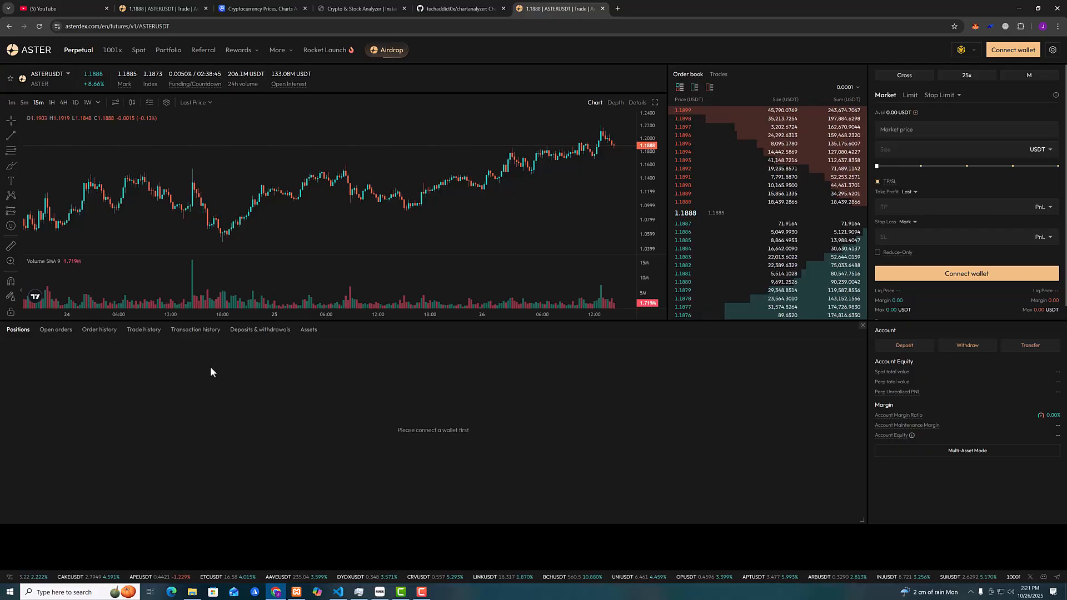
{"action": "mouse_move", "coordinate": [215, 360]}
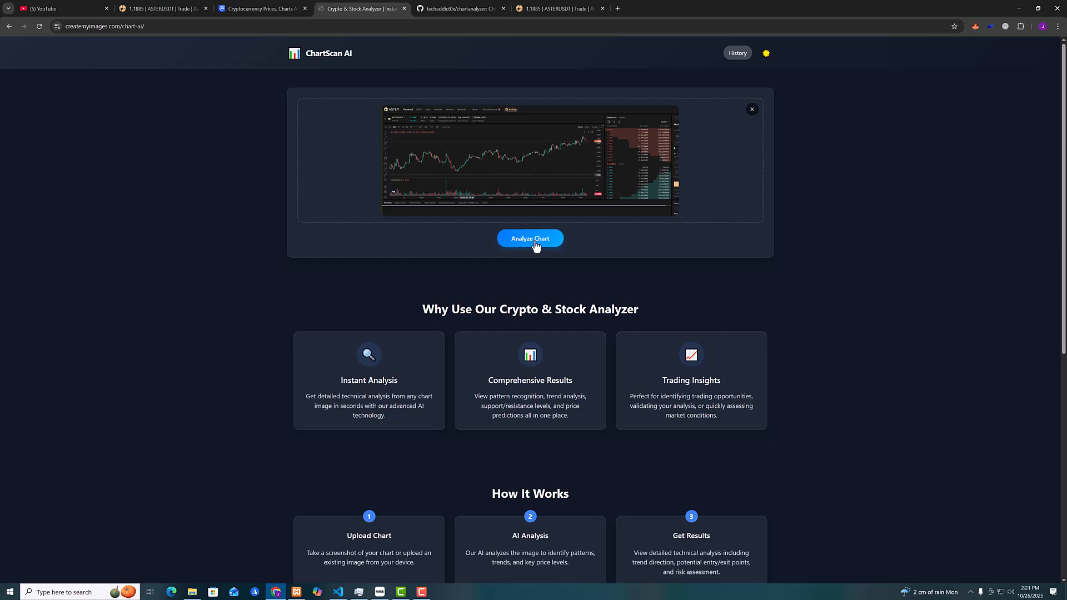
{"action": "left_click", "coordinate": [529, 239]}
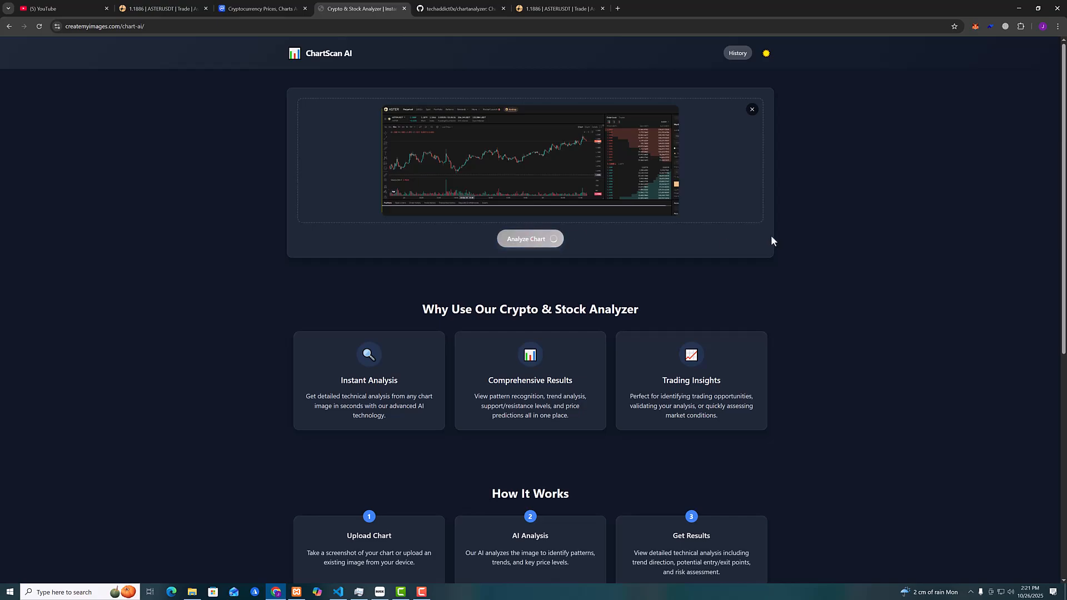
{"action": "left_click", "coordinate": [529, 239]}
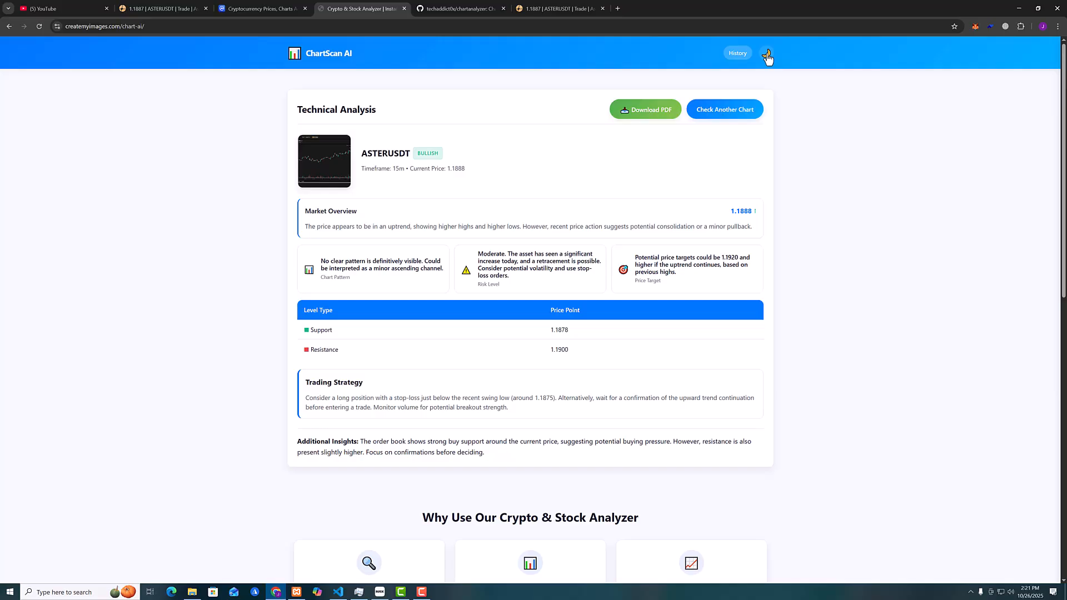
Switch to dark theme and highlight the Support 1.1878 and Resistance 1.1900 levels
{"action": "left_click", "coordinate": [767, 53]}
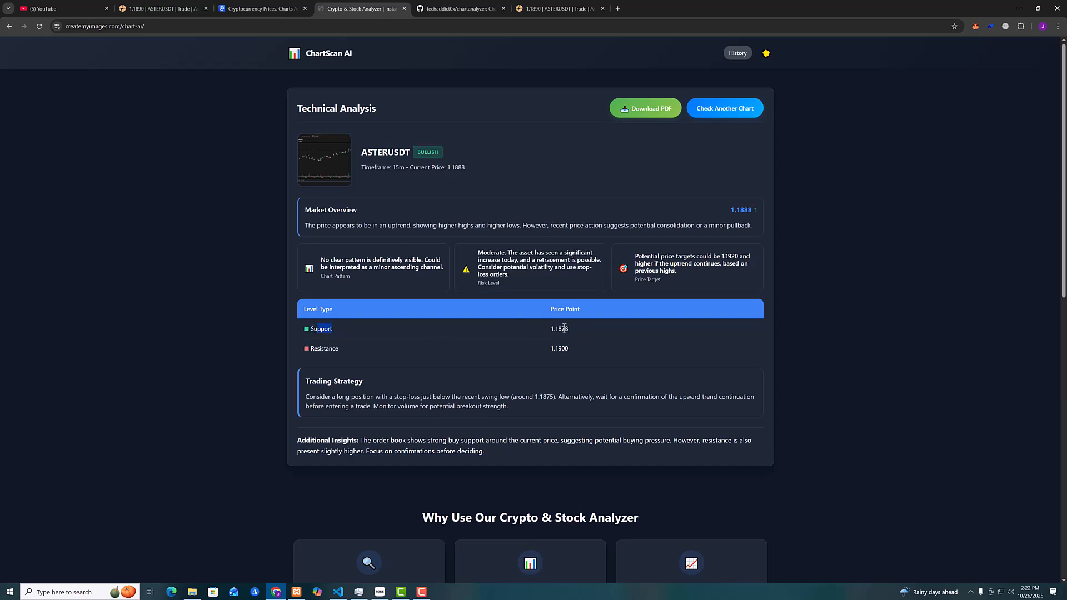
{"action": "double_click", "coordinate": [559, 329]}
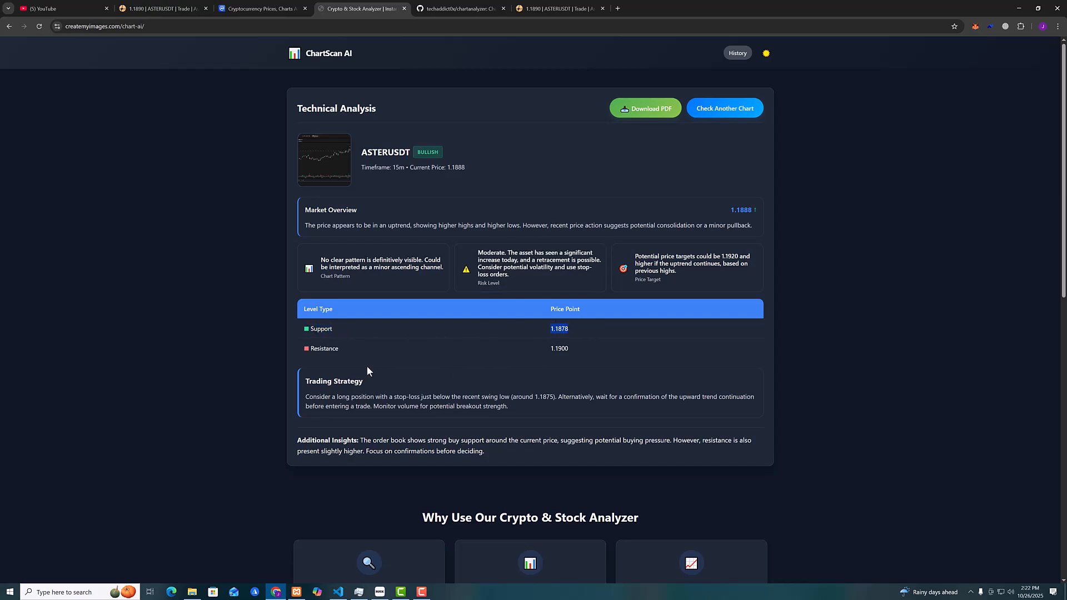
{"action": "double_click", "coordinate": [559, 348]}
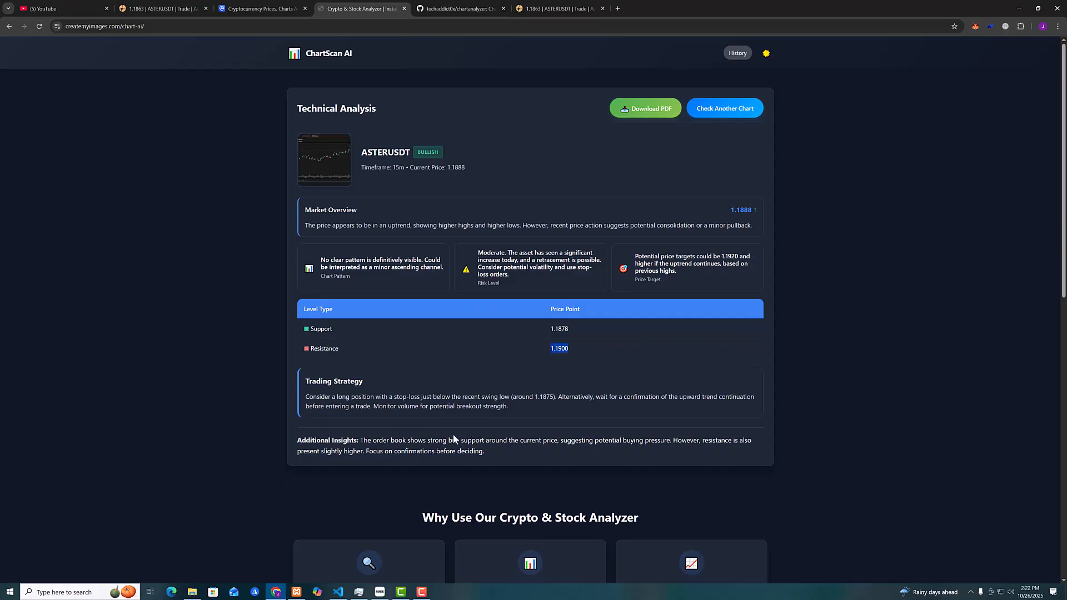
{"action": "scroll", "scroll_direction": "down", "scroll_amount": 3}
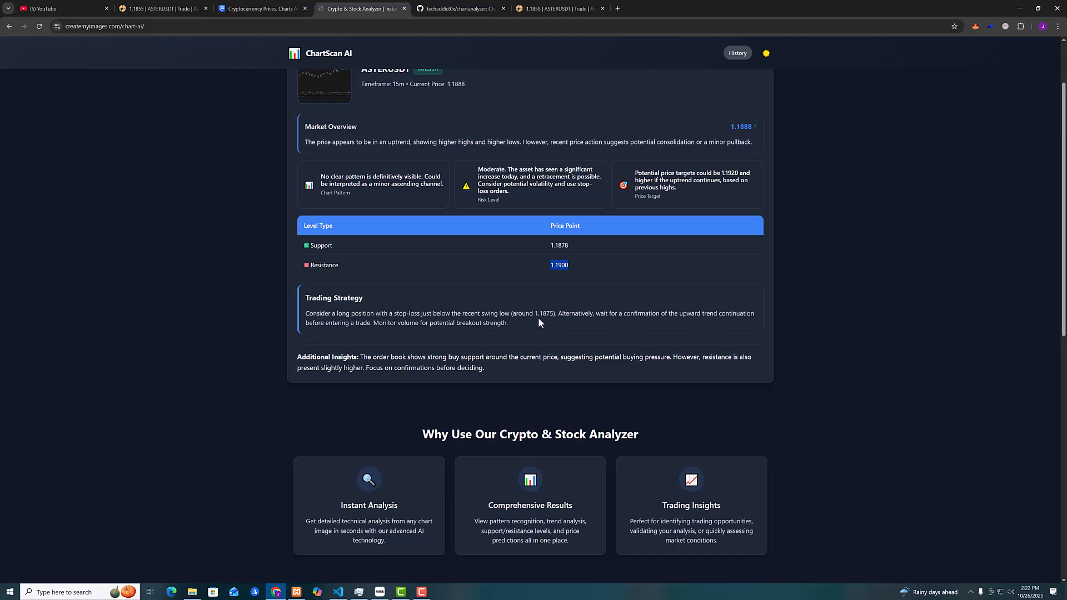
{"action": "mouse_move", "coordinate": [642, 330]}
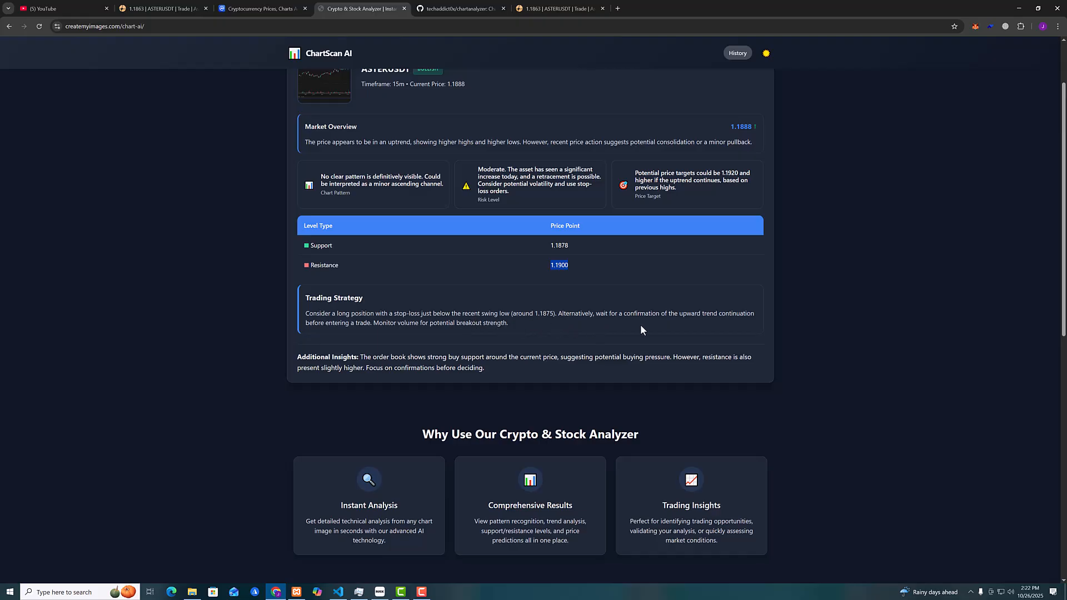
{"action": "mouse_move", "coordinate": [725, 326]}
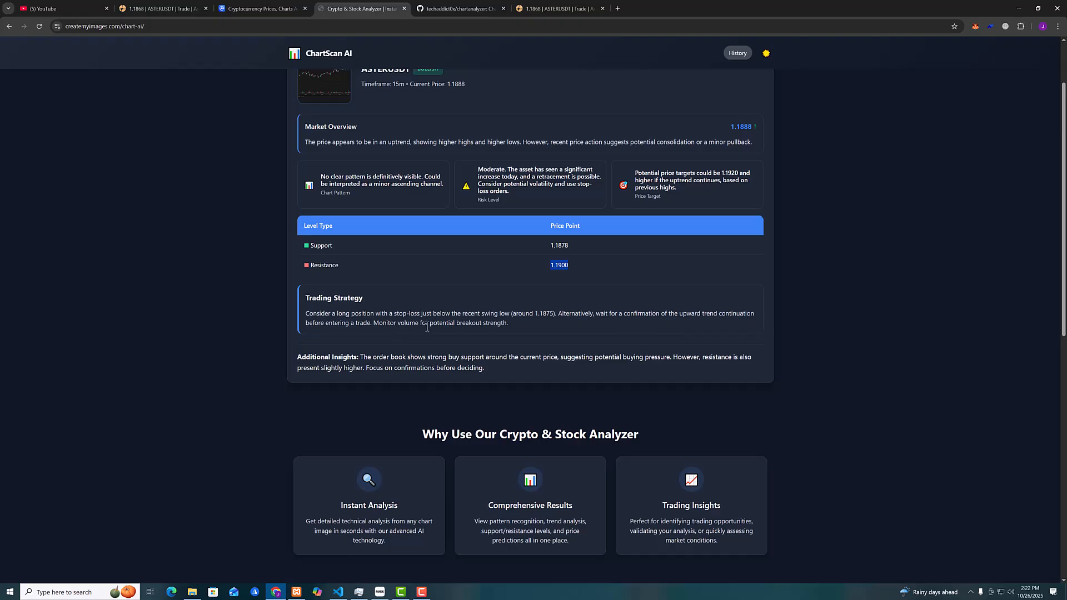
{"action": "mouse_move", "coordinate": [551, 329]}
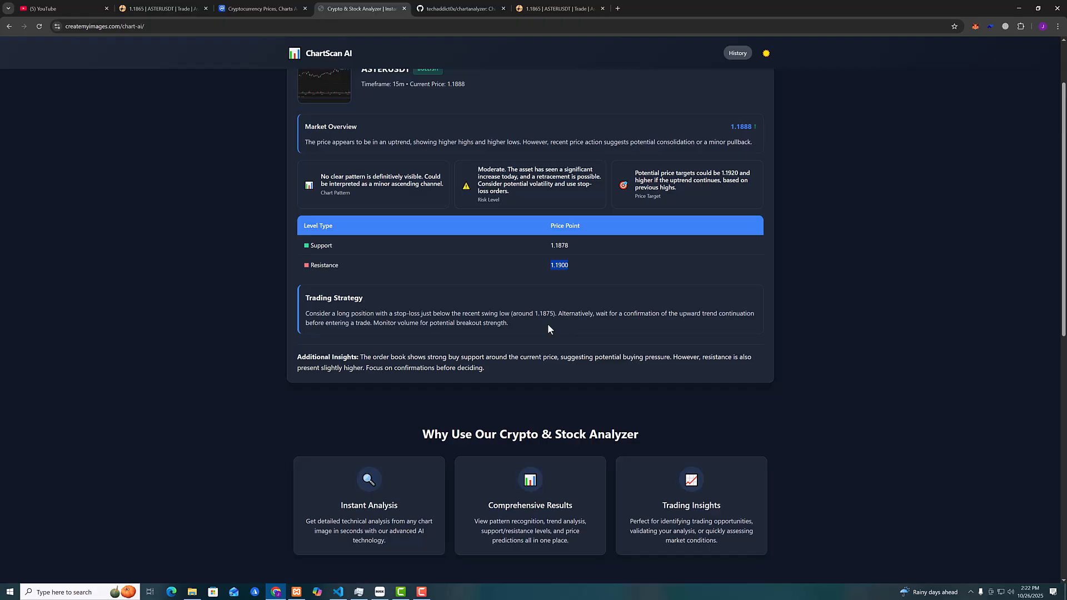
Read through the strategy and insights sections of the ASTERUSDT report, then return to its top
{"action": "scroll", "scroll_direction": "down", "scroll_amount": 3}
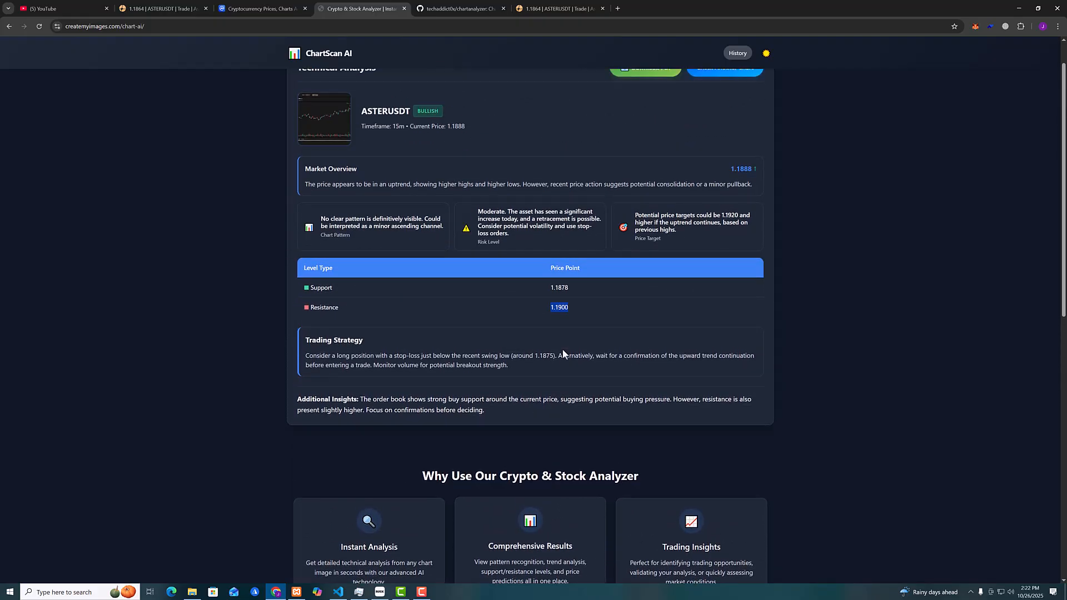
{"action": "scroll", "scroll_direction": "down", "scroll_amount": 3}
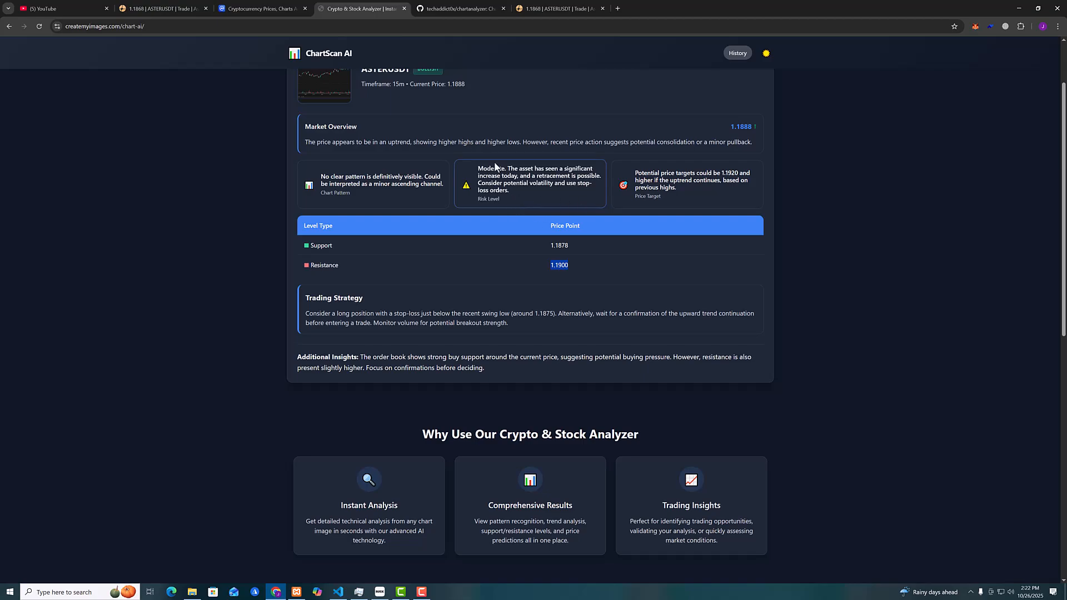
{"action": "mouse_move", "coordinate": [732, 192]}
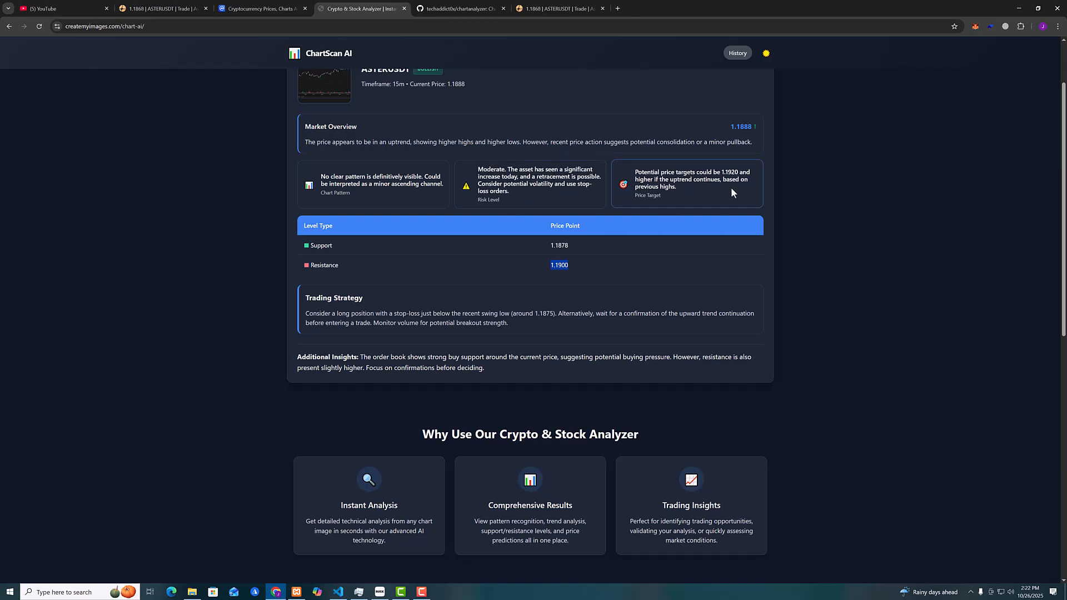
{"action": "mouse_move", "coordinate": [774, 195]}
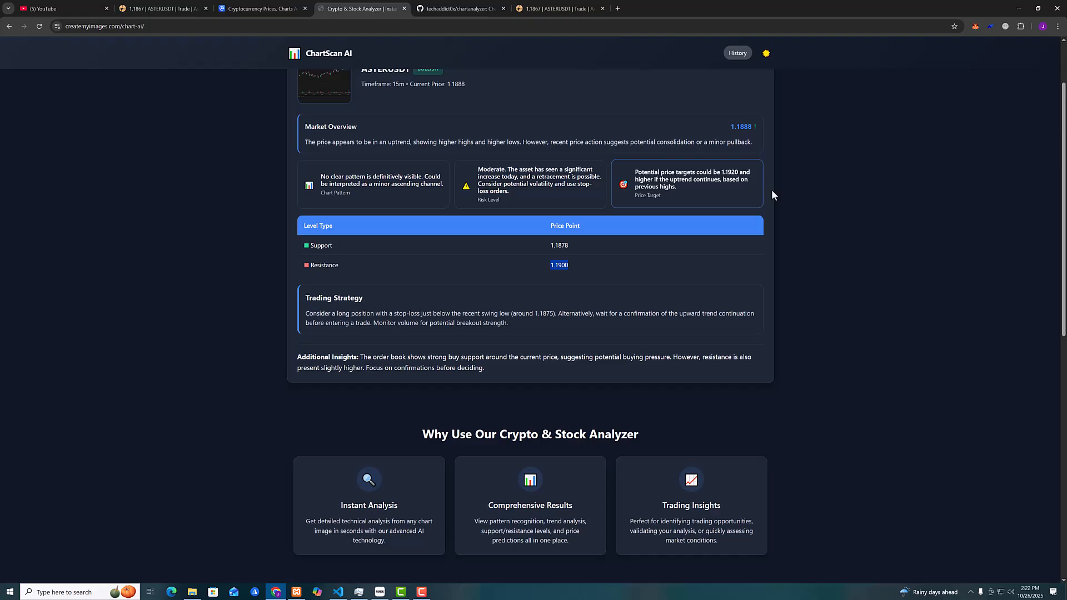
{"action": "scroll", "scroll_direction": "down", "scroll_amount": 3}
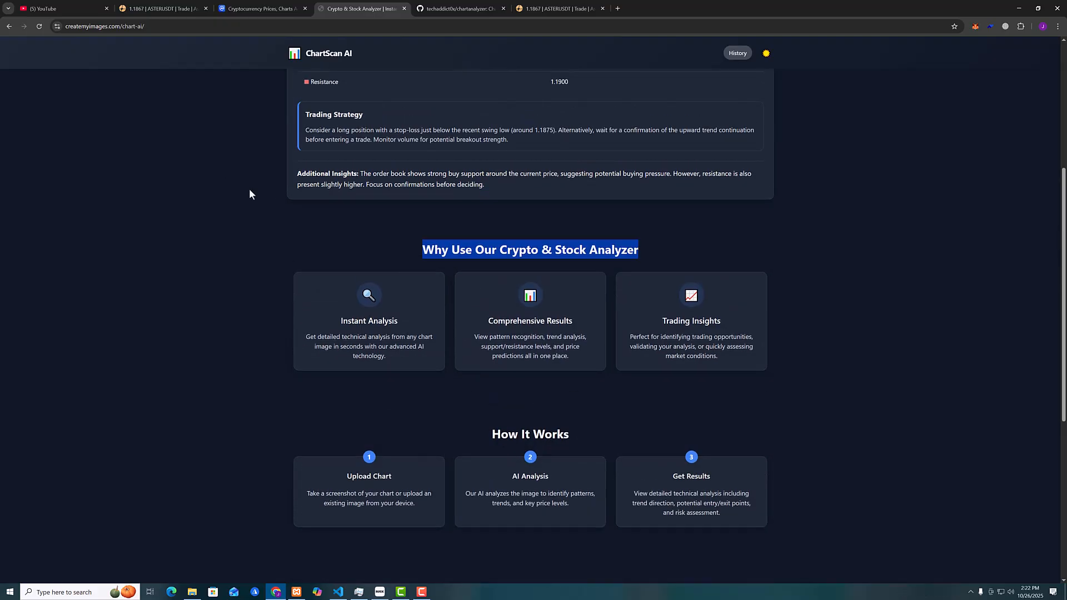
{"action": "scroll", "scroll_direction": "up", "scroll_amount": 3}
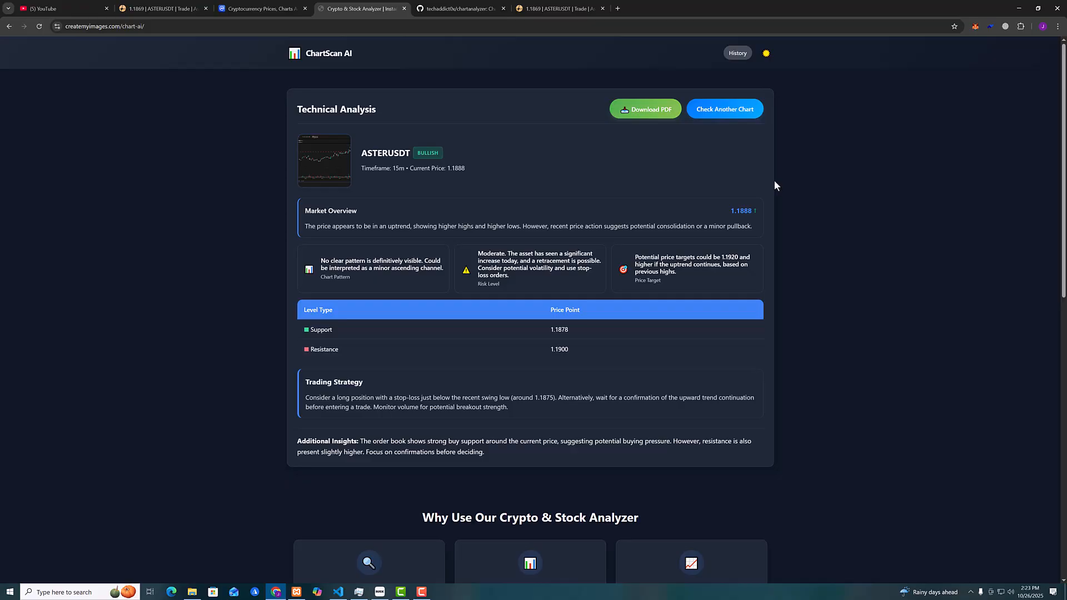
{"action": "left_click", "coordinate": [737, 52]}
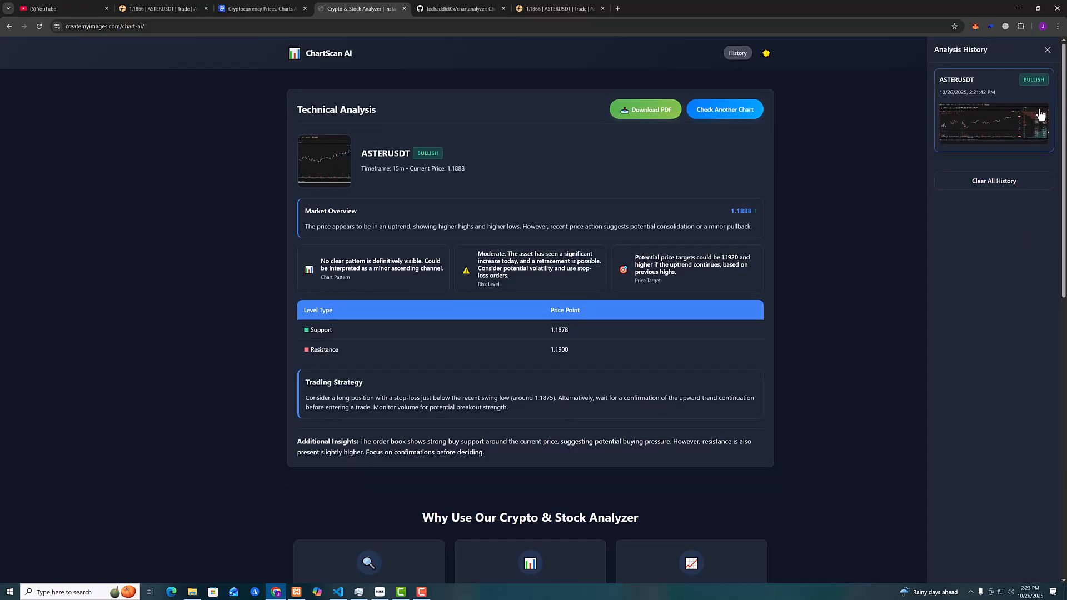
{"action": "mouse_move", "coordinate": [1000, 168]}
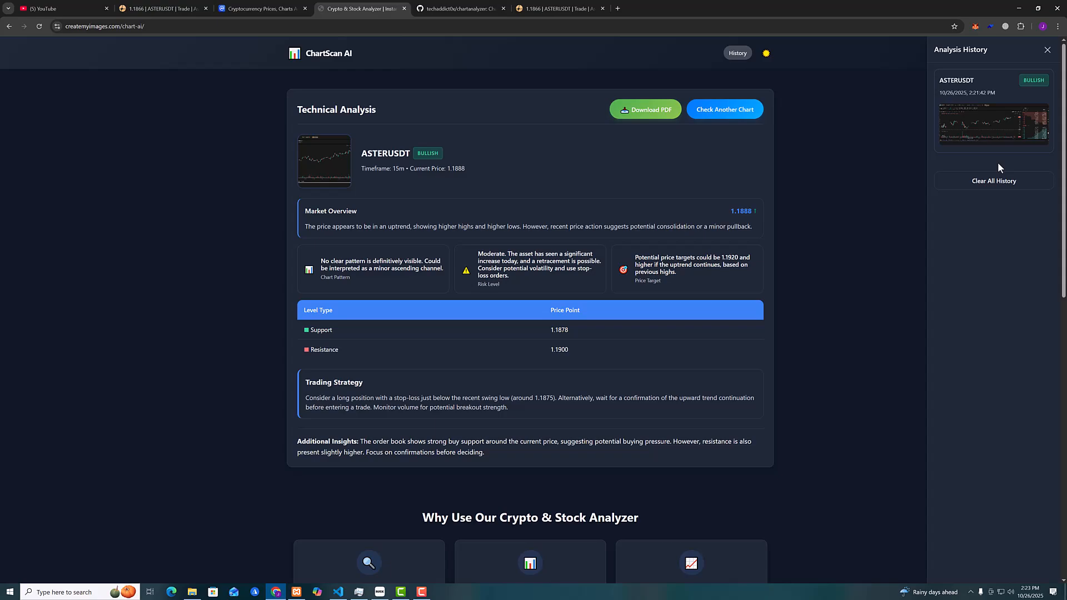
{"action": "left_click", "coordinate": [1047, 50]}
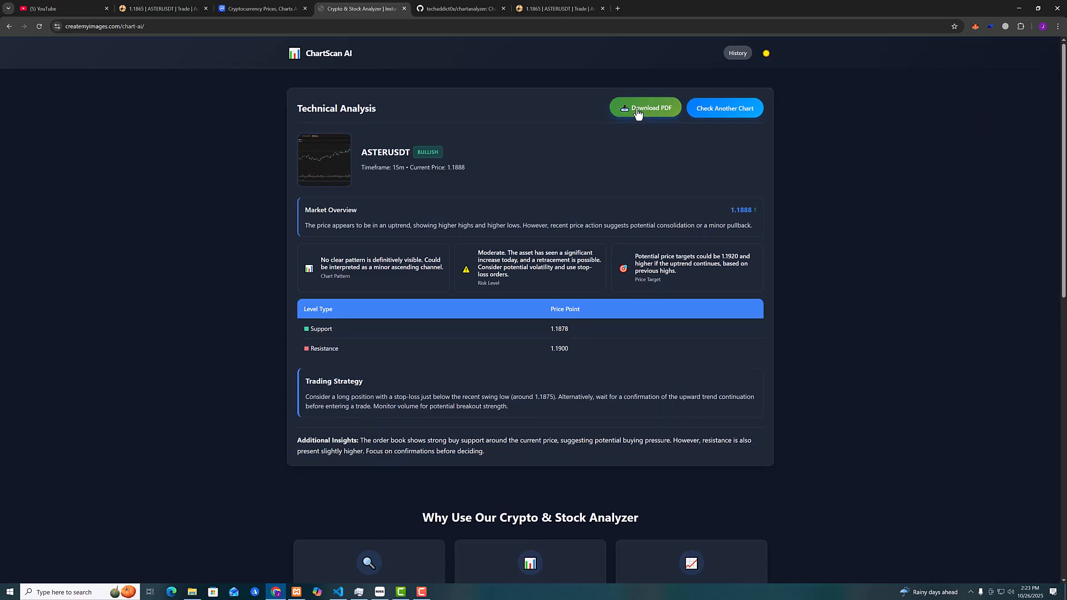
{"action": "scroll", "scroll_direction": "down", "scroll_amount": 3}
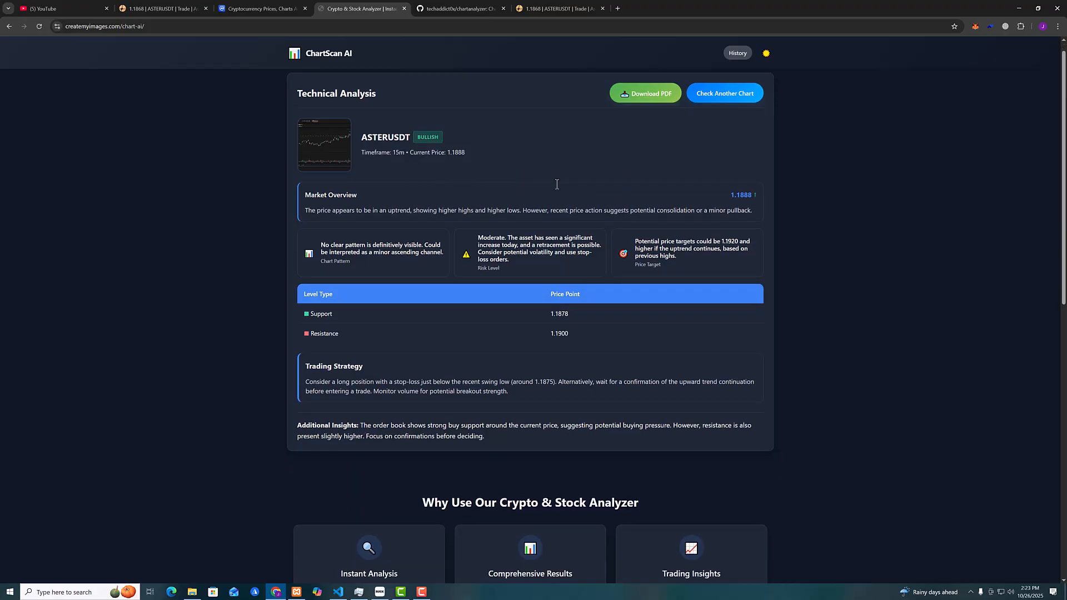
{"action": "scroll", "scroll_direction": "down", "scroll_amount": 3}
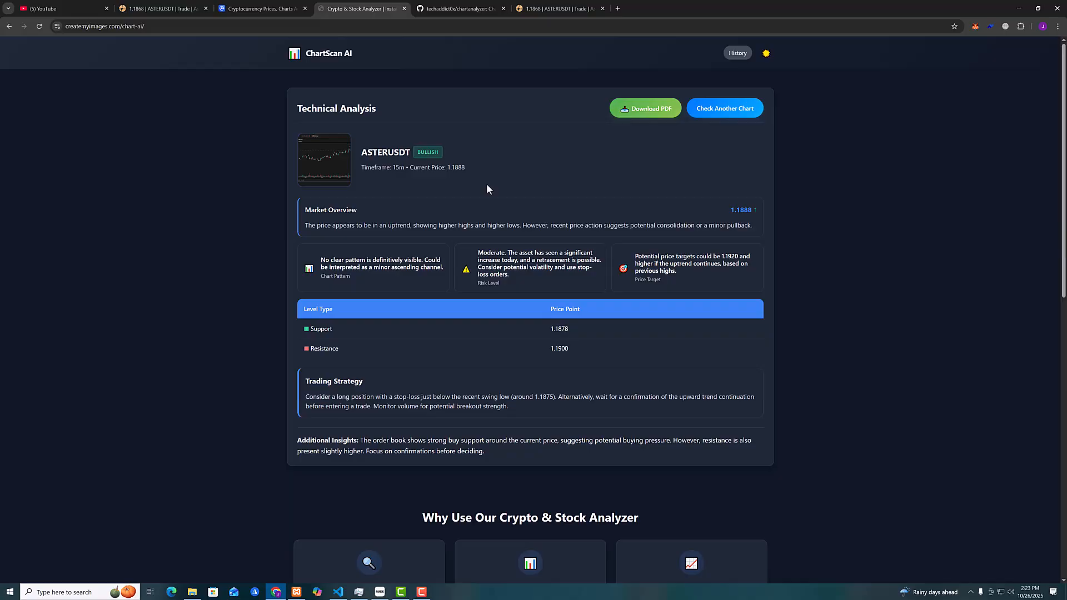
{"action": "mouse_move", "coordinate": [557, 209]}
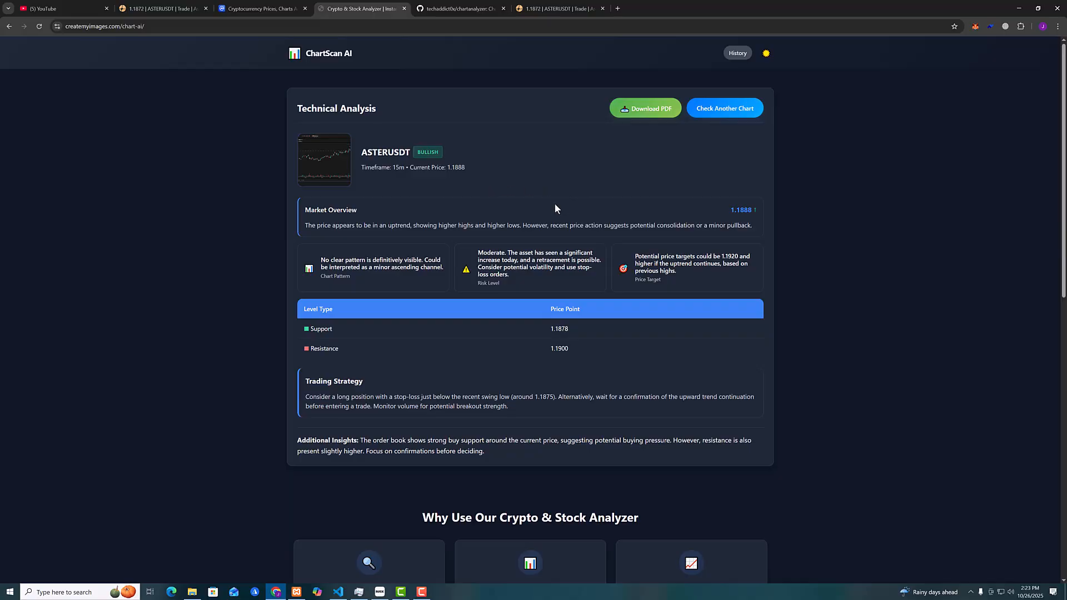
{"action": "mouse_move", "coordinate": [650, 168]}
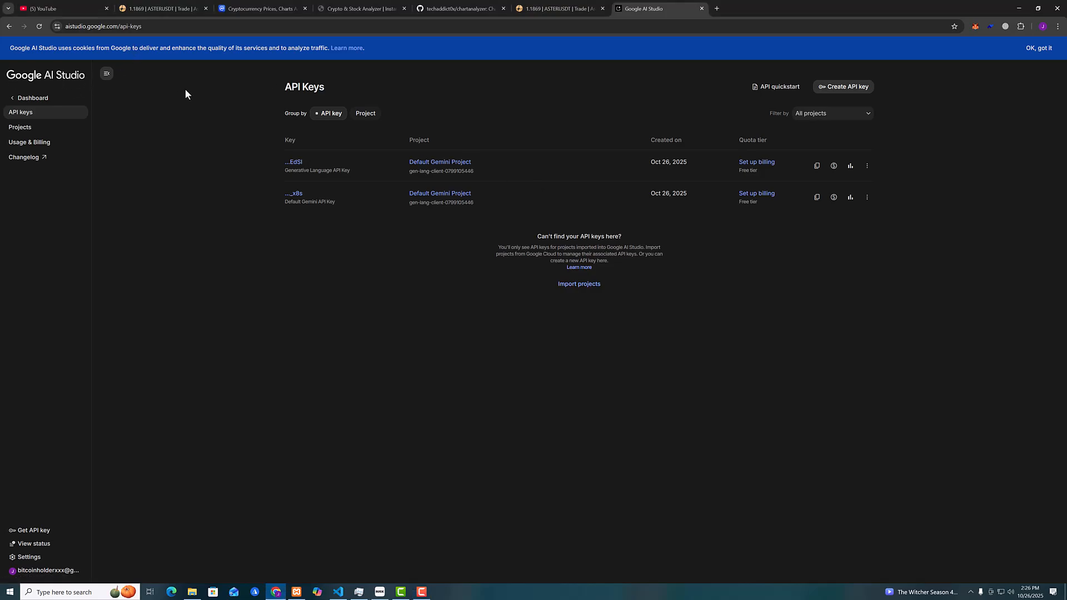
{"action": "mouse_move", "coordinate": [982, 94]}
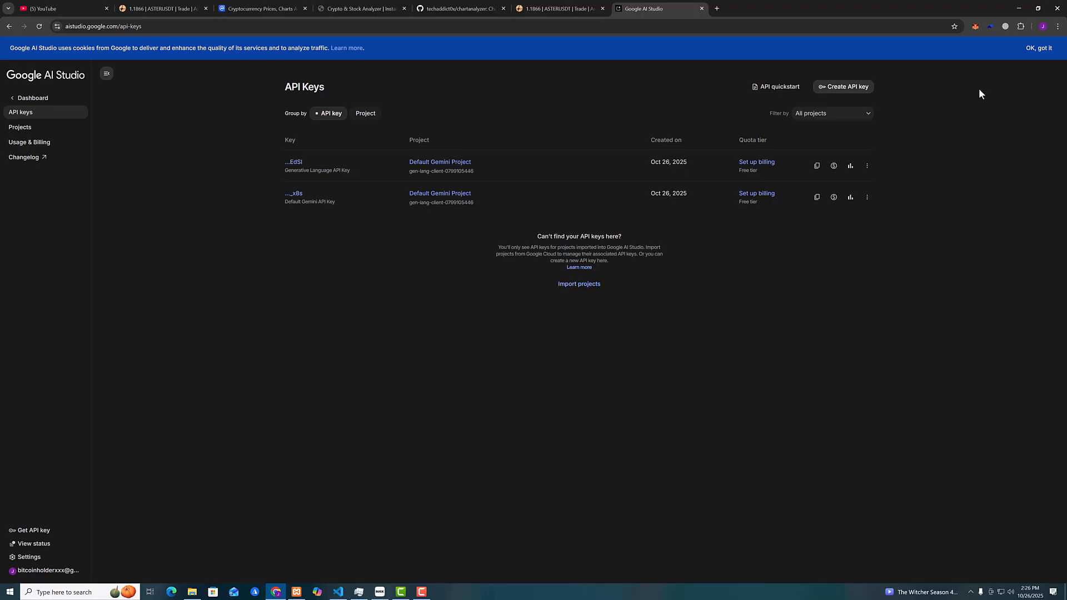
{"action": "mouse_move", "coordinate": [701, 127]}
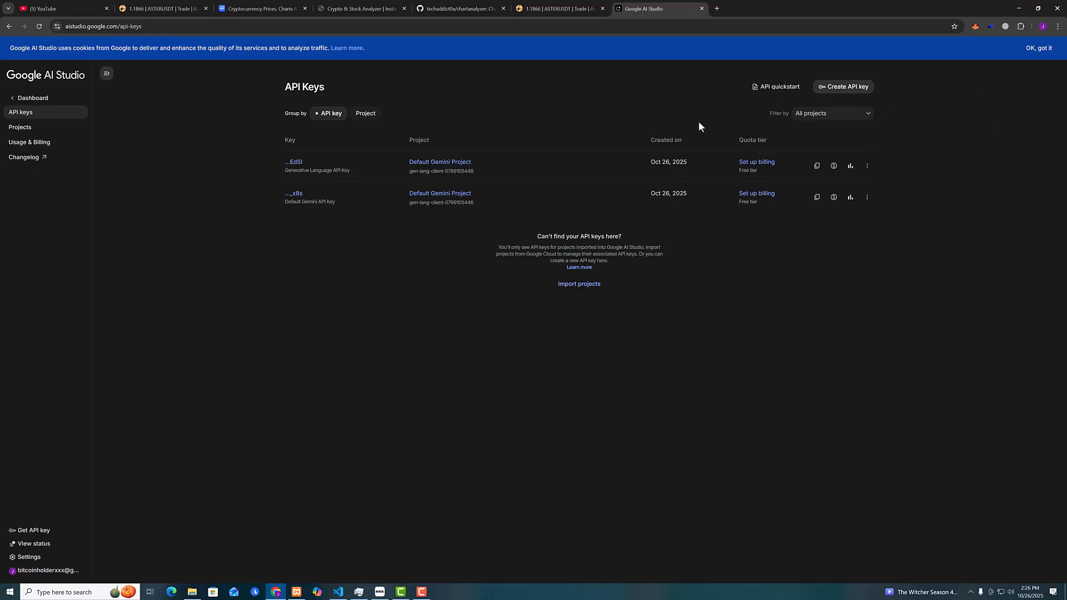
{"action": "mouse_move", "coordinate": [850, 92]}
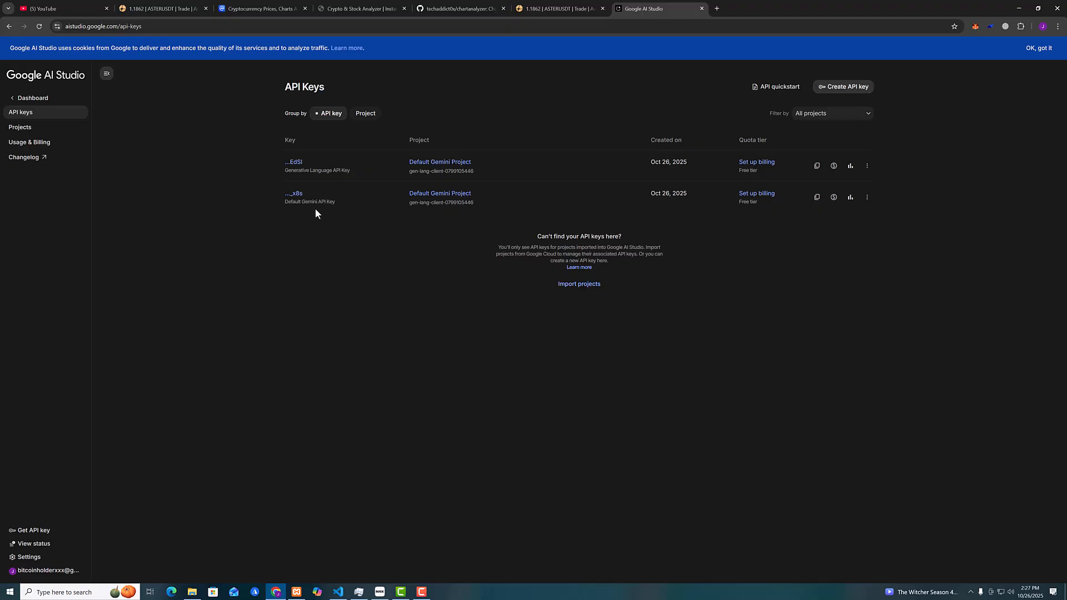
{"action": "mouse_move", "coordinate": [817, 165]}
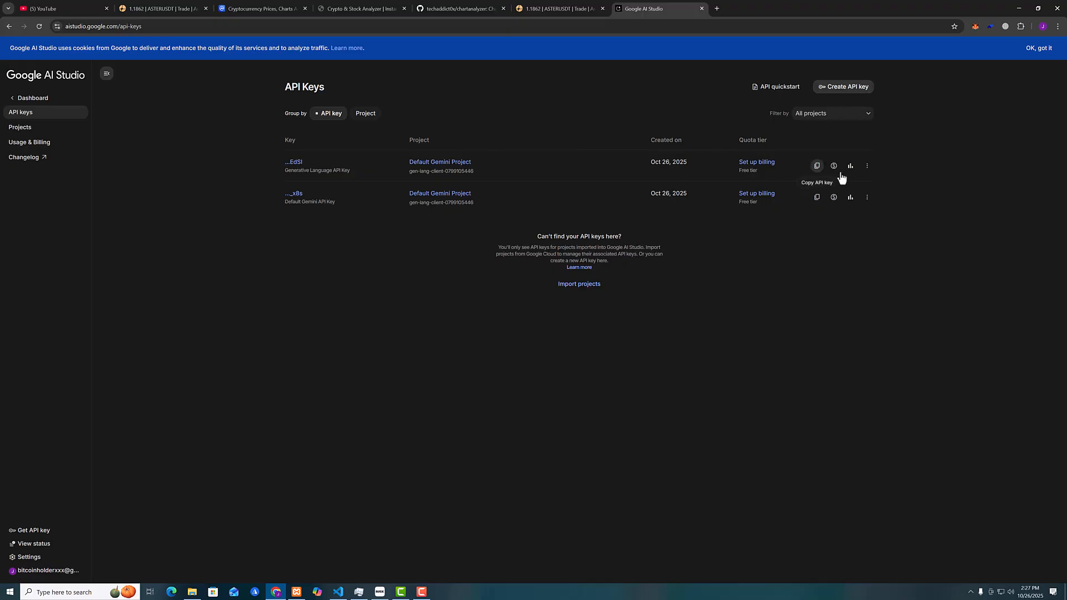
Copy the first Gemini API key and switch to Visual Studio Code
{"action": "left_click", "coordinate": [818, 166]}
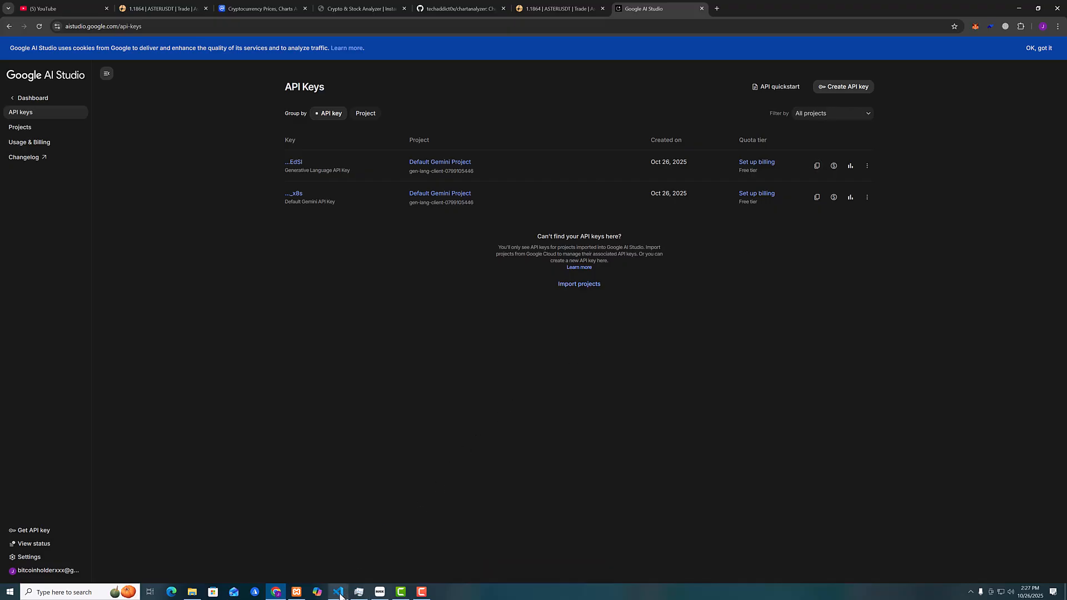
{"action": "left_click", "coordinate": [338, 592]}
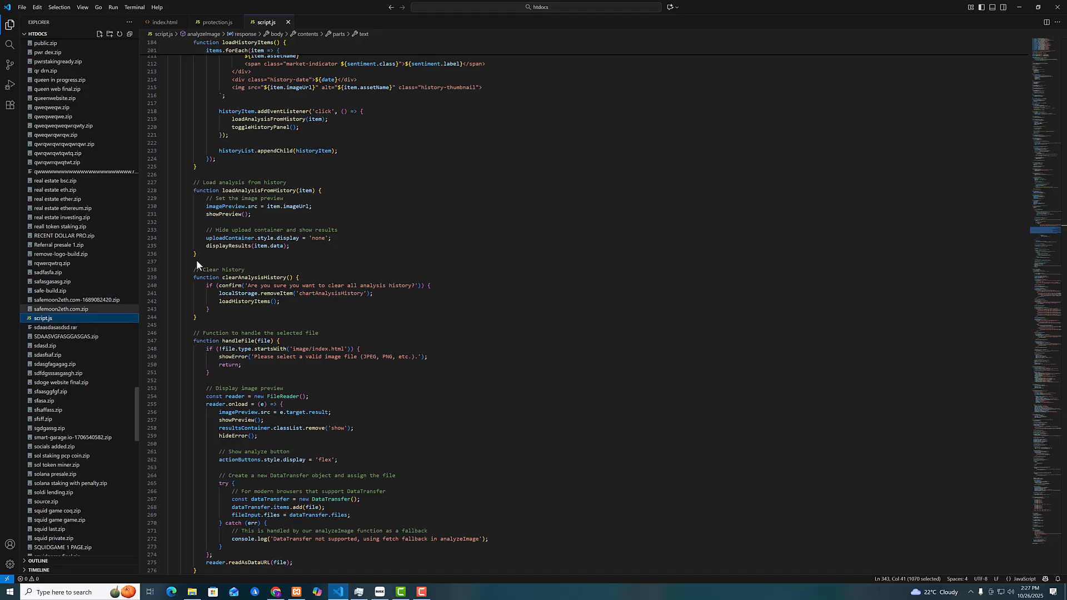
Replace GEMINI_API_KEY in the generateContent fetch URL of script.js with the pasted key
{"action": "scroll", "scroll_direction": "down", "scroll_amount": 3}
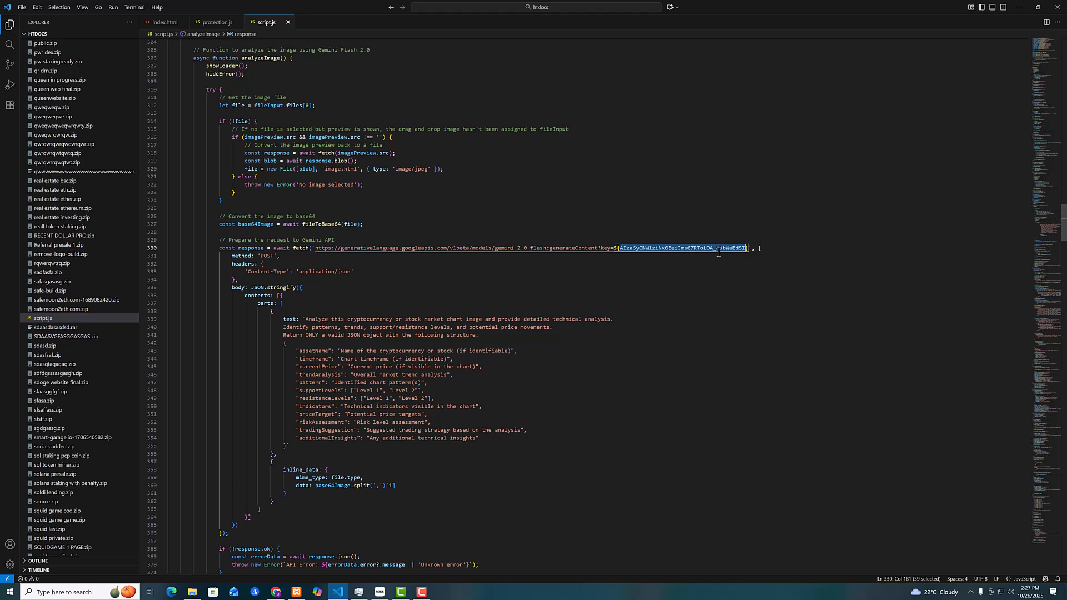
{"action": "type", "text": "GEMINI_API_KEY"}
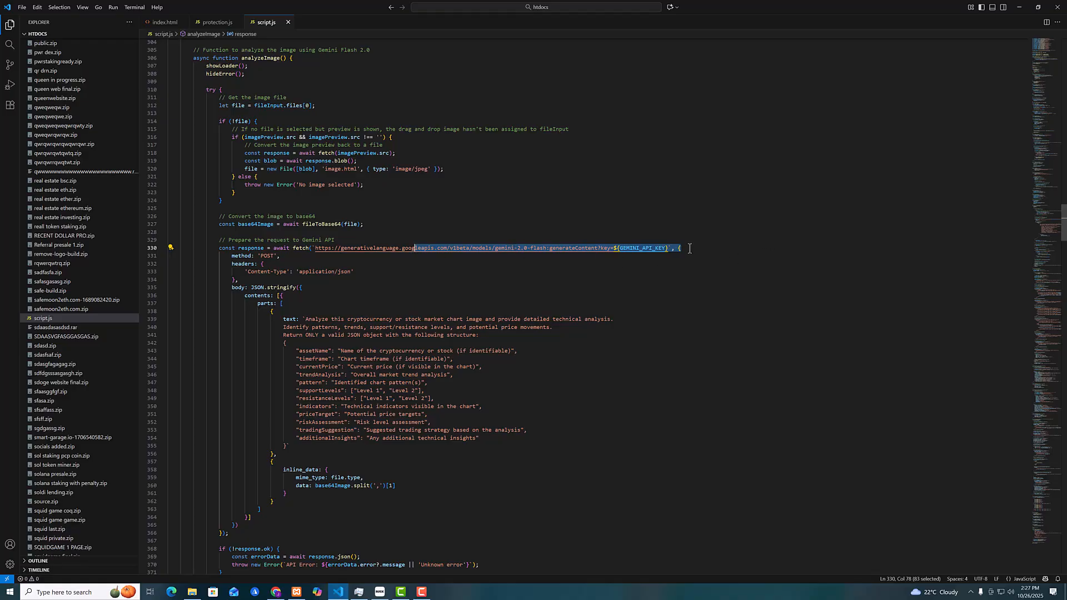
{"action": "left_click", "coordinate": [395, 152]}
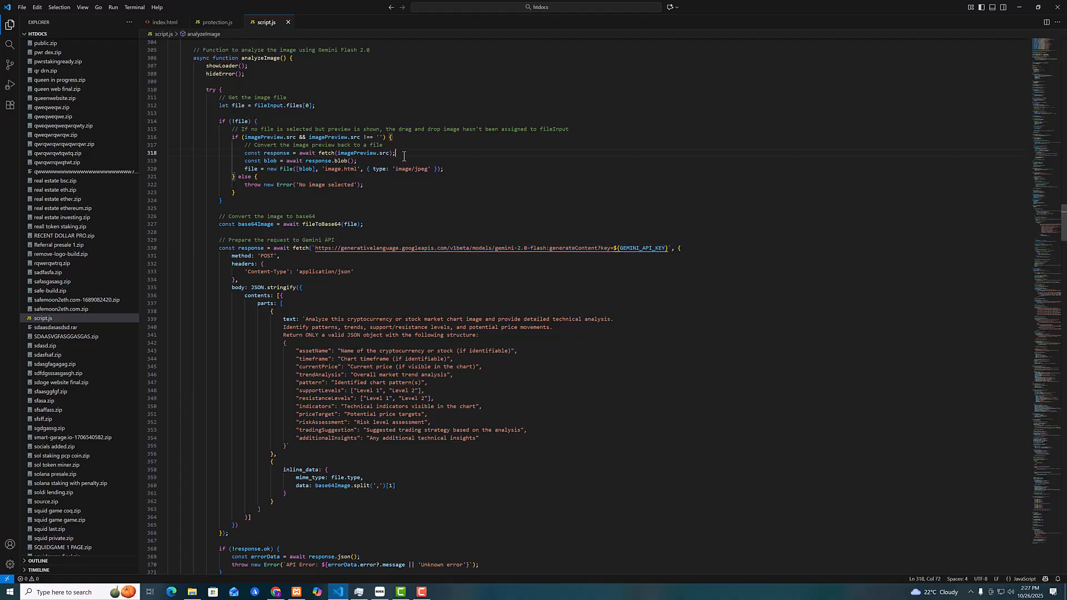
Search script.js for 'gemi' to locate the Gemini request line
{"action": "key", "text": "Ctrl+f"}
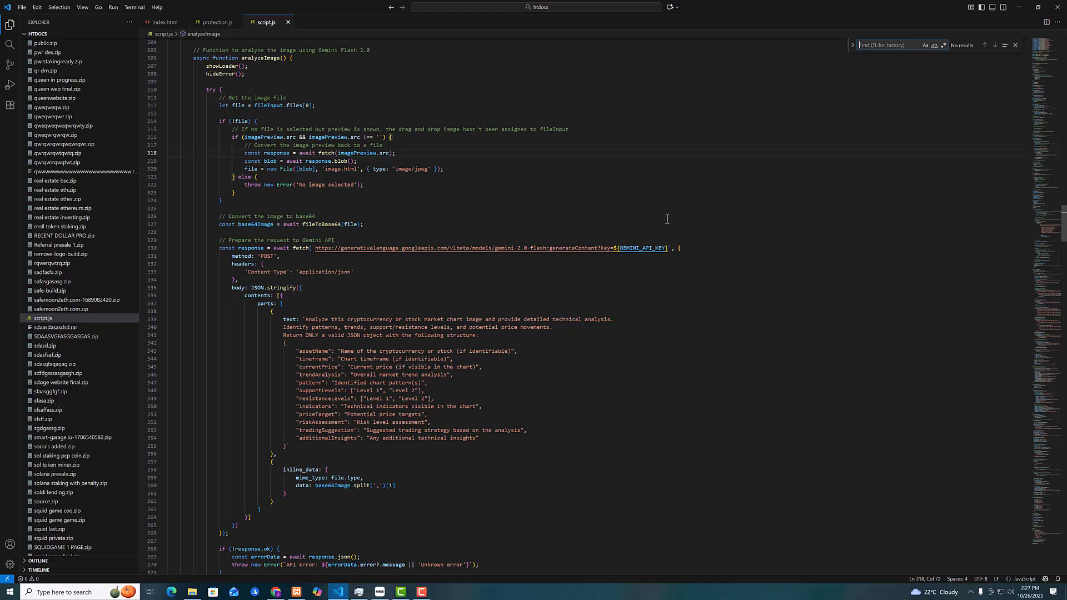
{"action": "type", "text": "gemini"}
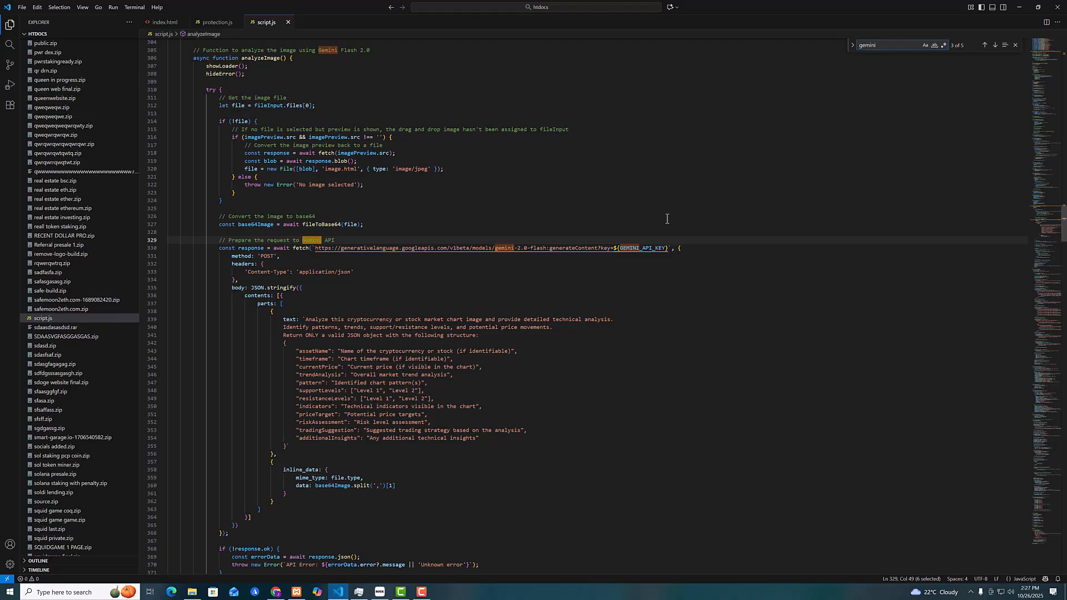
{"action": "mouse_move", "coordinate": [638, 247]}
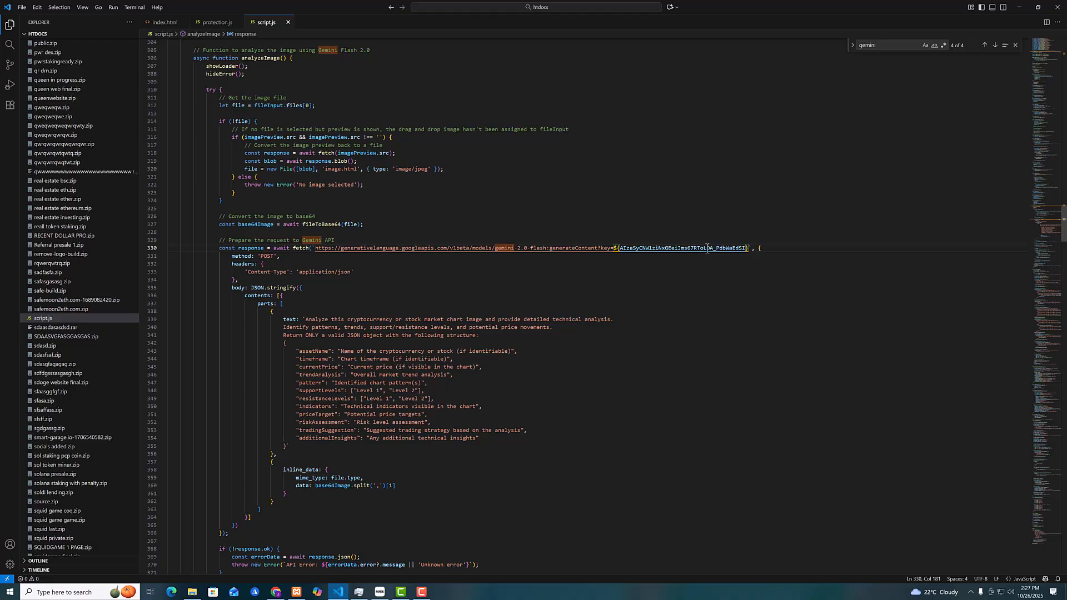
{"action": "left_click", "coordinate": [23, 6]}
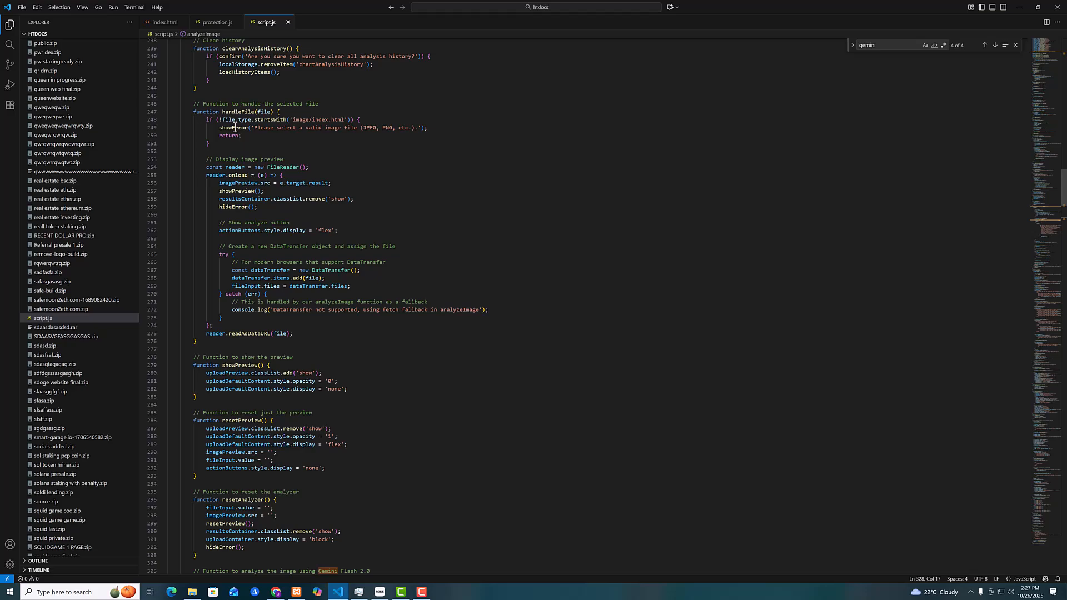
Review protection.js's anti-DevTools code and scroll index.html to the results container markup
{"action": "left_click", "coordinate": [216, 22]}
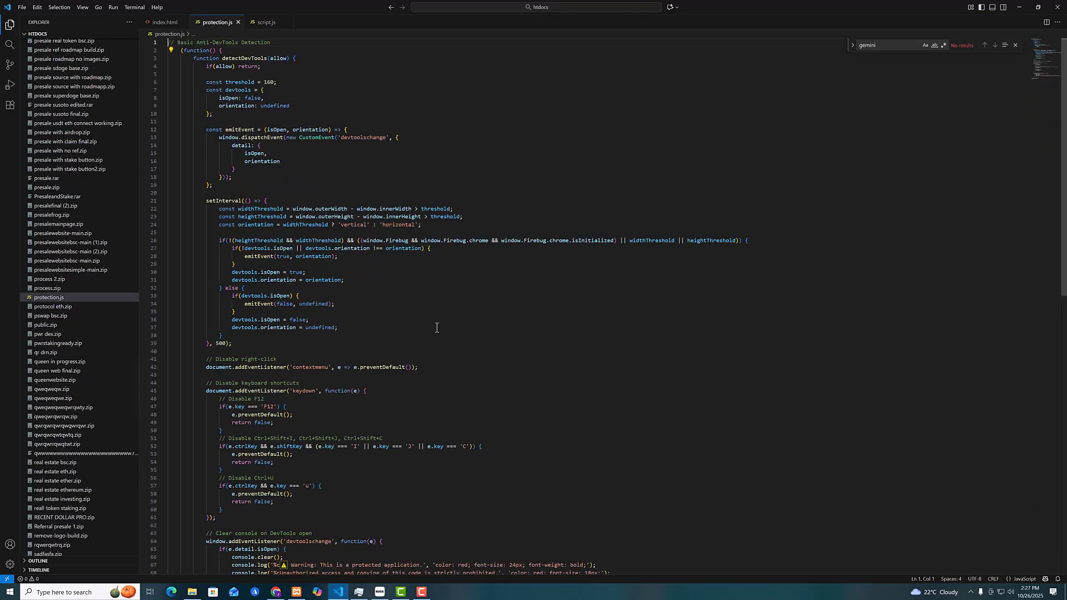
{"action": "scroll", "scroll_direction": "down", "scroll_amount": 3}
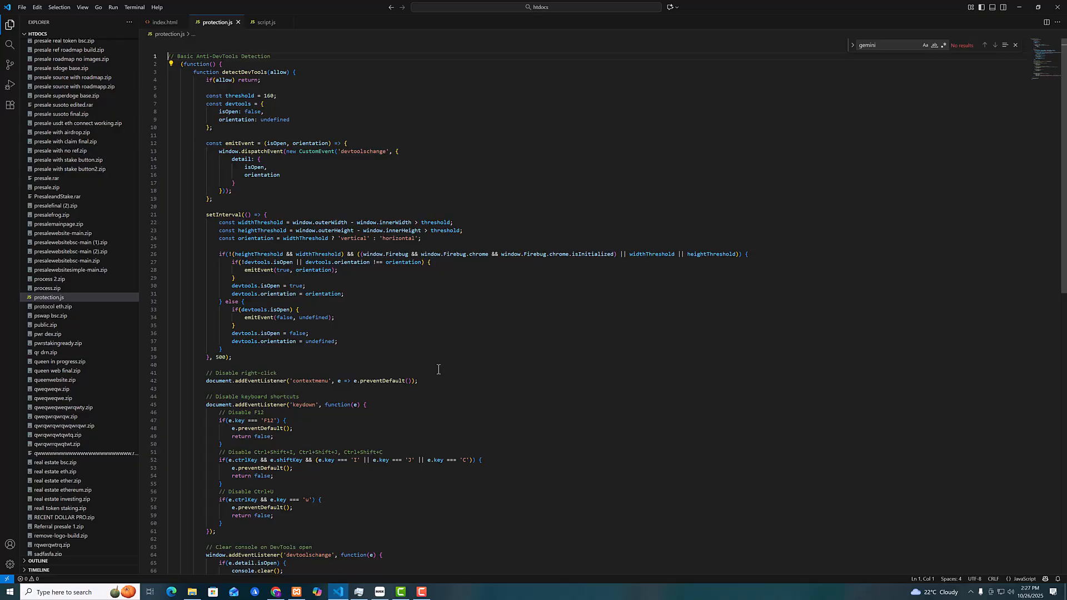
{"action": "mouse_move", "coordinate": [374, 329]}
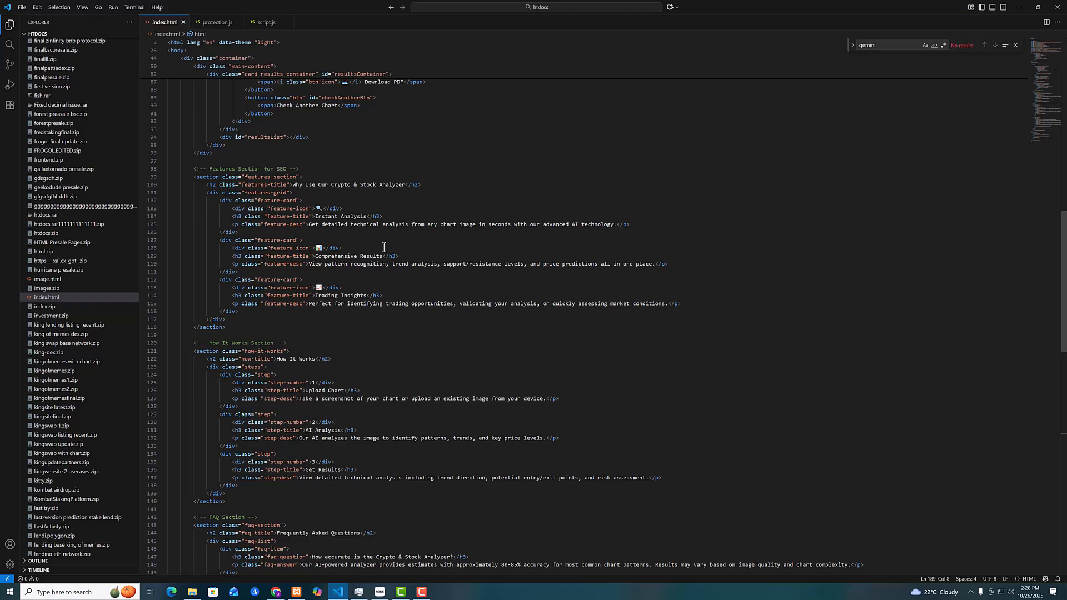
{"action": "scroll", "scroll_direction": "down", "scroll_amount": 3}
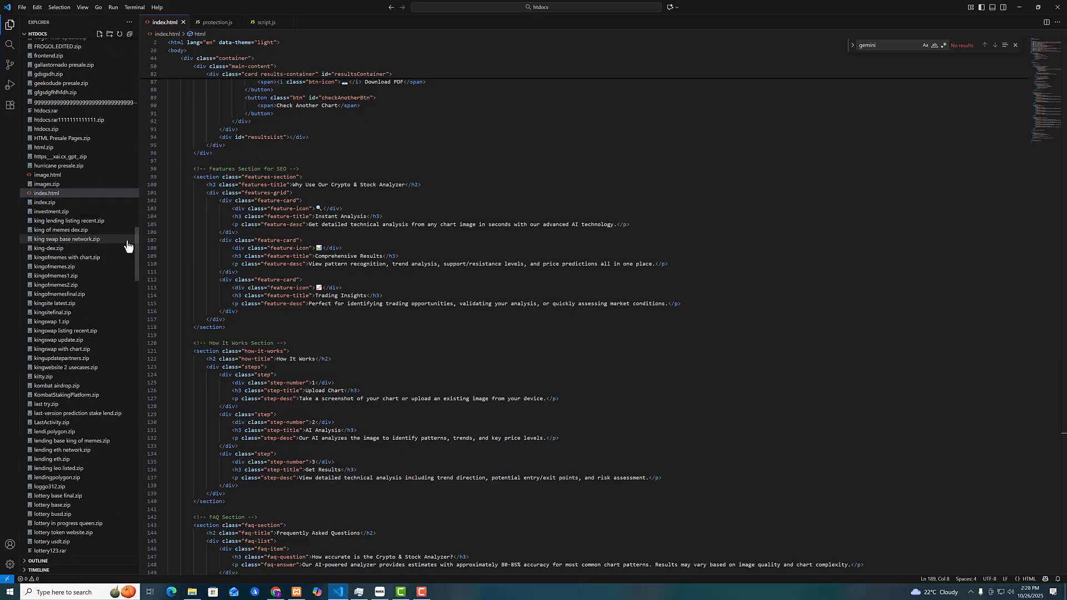
{"action": "scroll", "scroll_direction": "down", "scroll_amount": 3}
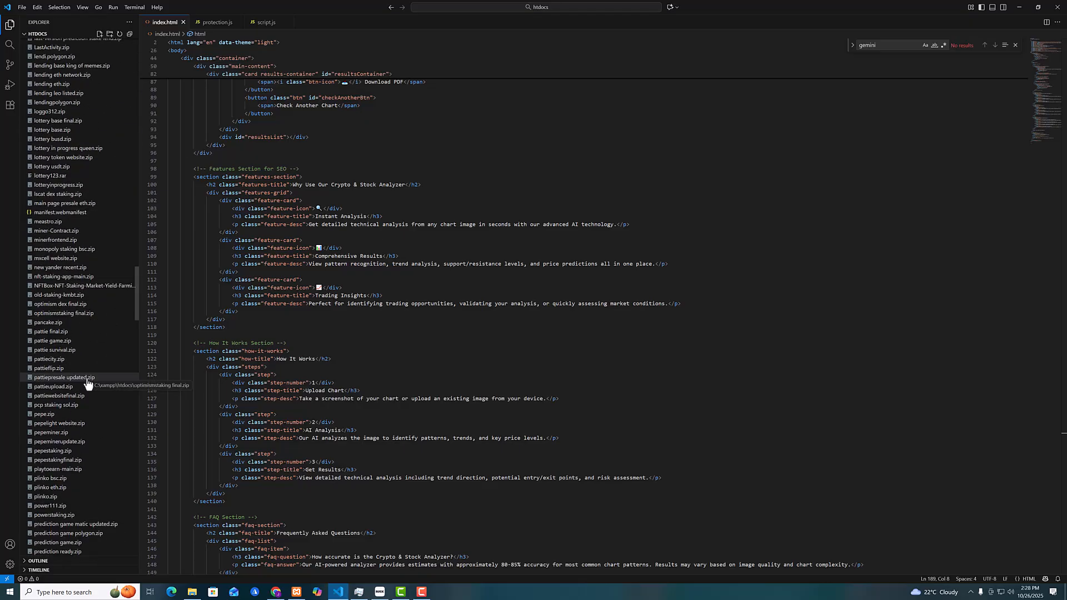
{"action": "scroll", "scroll_direction": "down", "scroll_amount": 3}
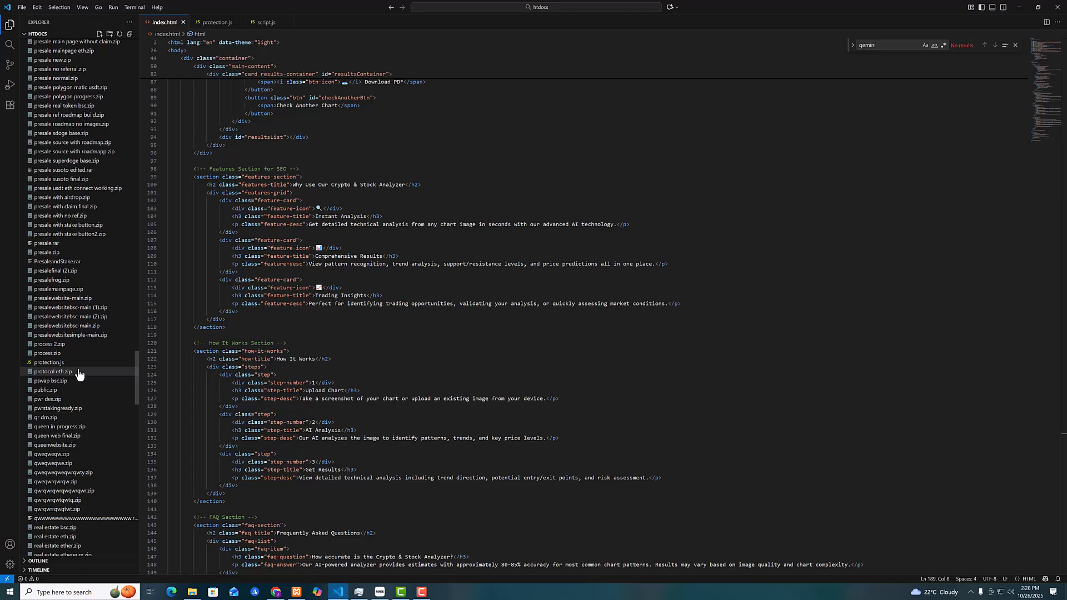
{"action": "scroll", "scroll_direction": "down", "scroll_amount": 3}
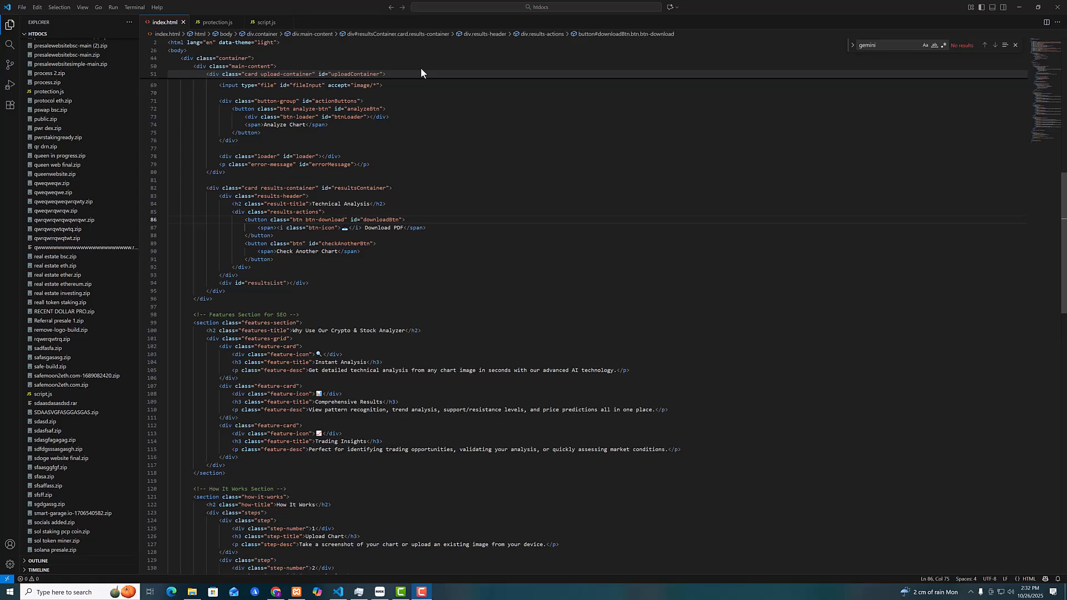
Clear the previous result, upload a new chart screenshot and run Analyze Chart
{"action": "left_click", "coordinate": [361, 8]}
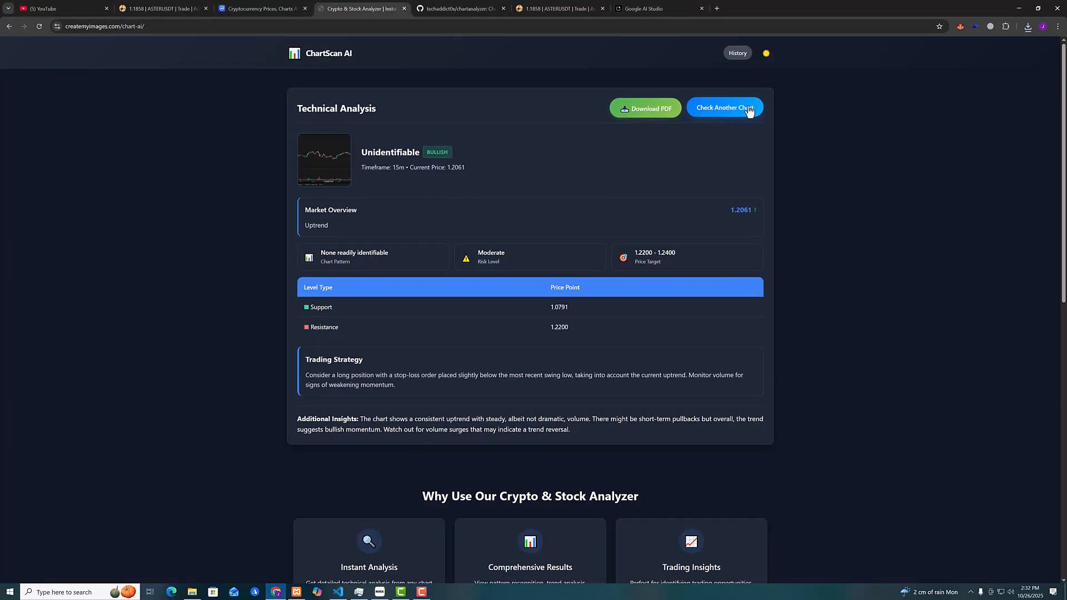
{"action": "left_click", "coordinate": [724, 108]}
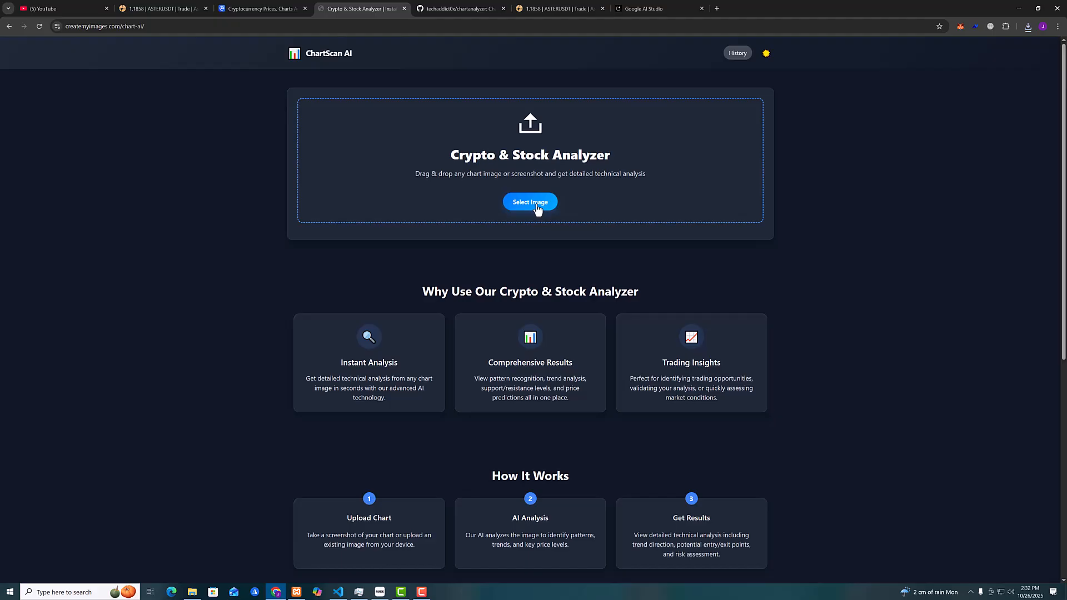
{"action": "left_click", "coordinate": [529, 201]}
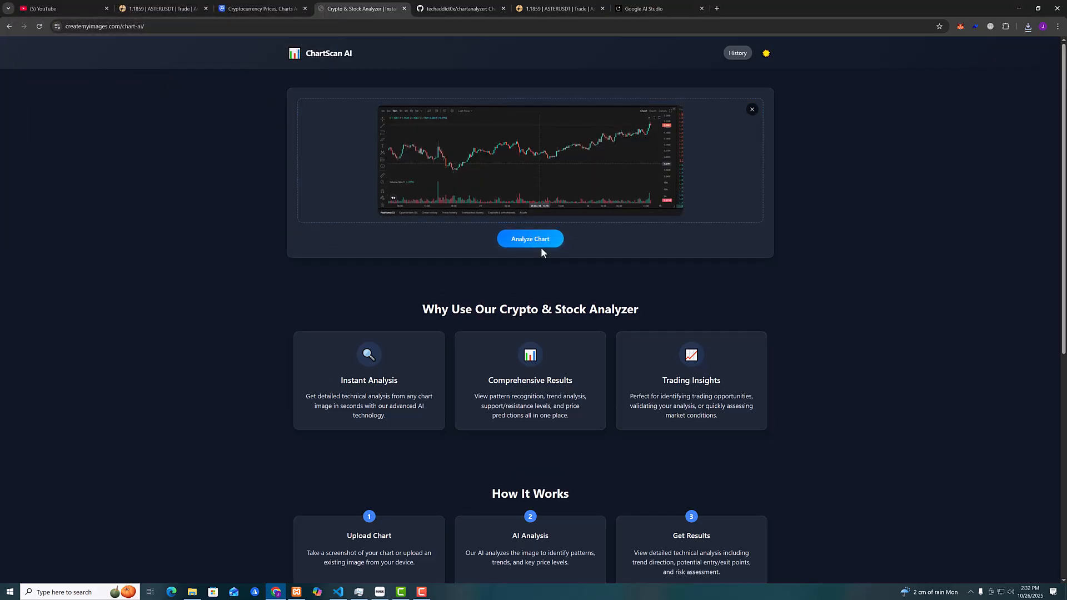
{"action": "left_click", "coordinate": [530, 239]}
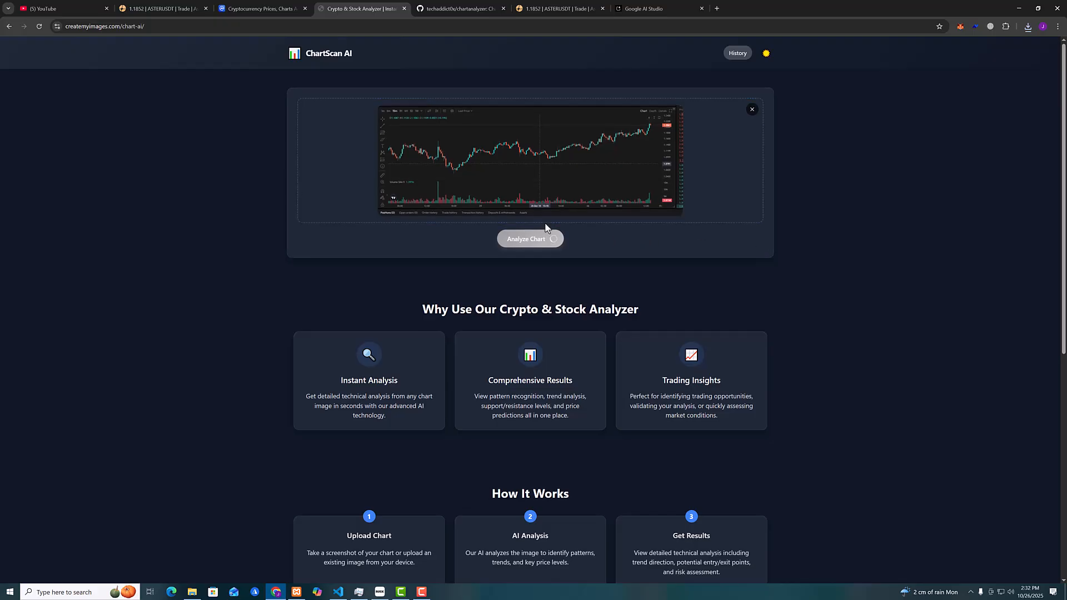
{"action": "left_click", "coordinate": [530, 238]}
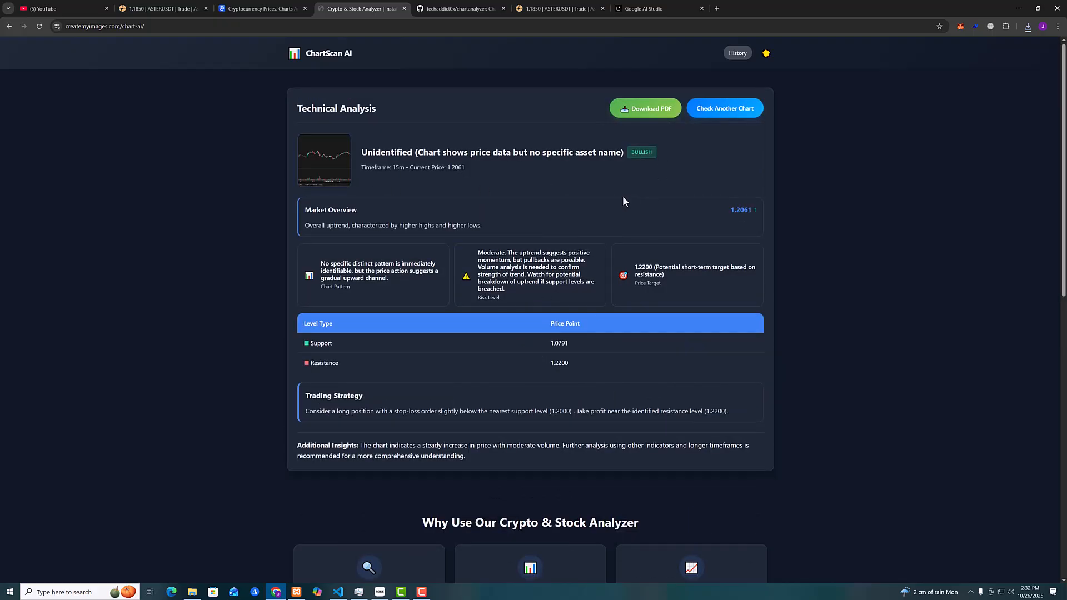
{"action": "mouse_move", "coordinate": [589, 171]}
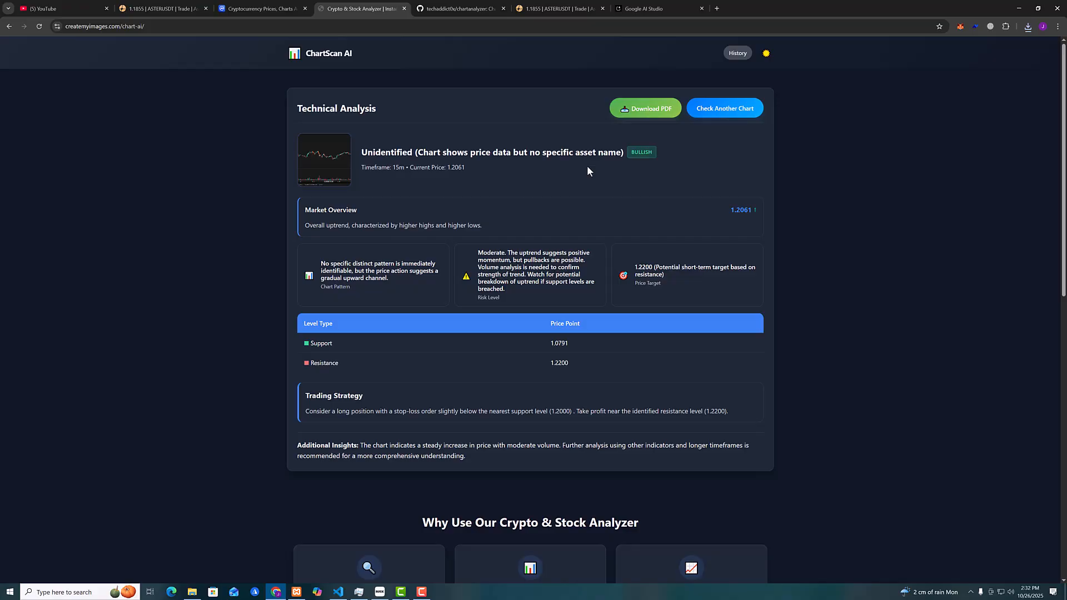
Review the bullish 15m report with support 1.0791 and resistance 1.2200
{"action": "double_click", "coordinate": [393, 152]}
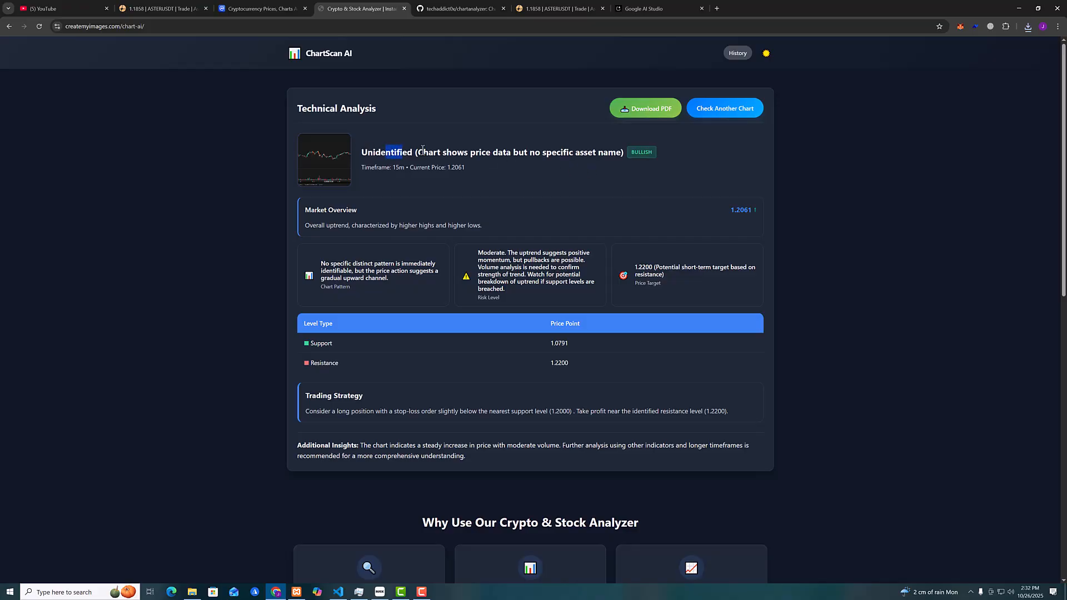
{"action": "left_click", "coordinate": [633, 183]}
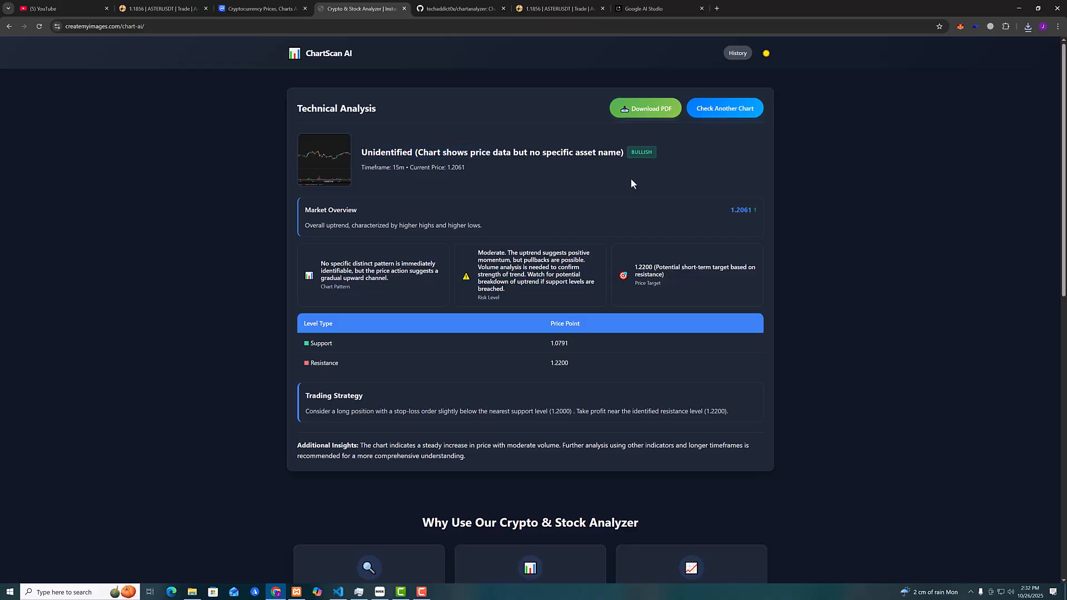
{"action": "mouse_move", "coordinate": [675, 195]}
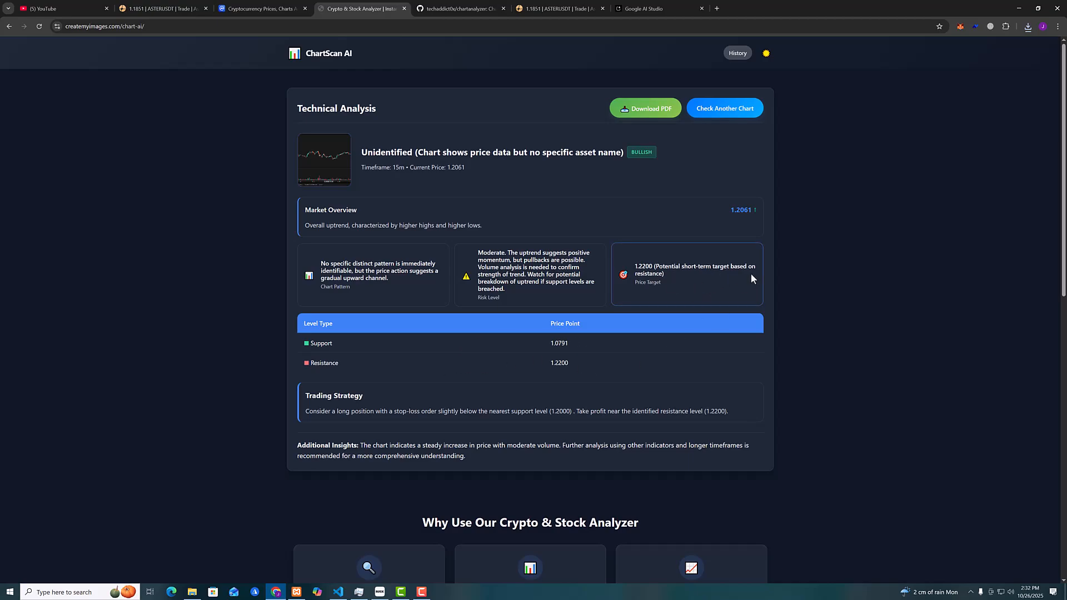
{"action": "scroll", "scroll_direction": "down", "scroll_amount": 3}
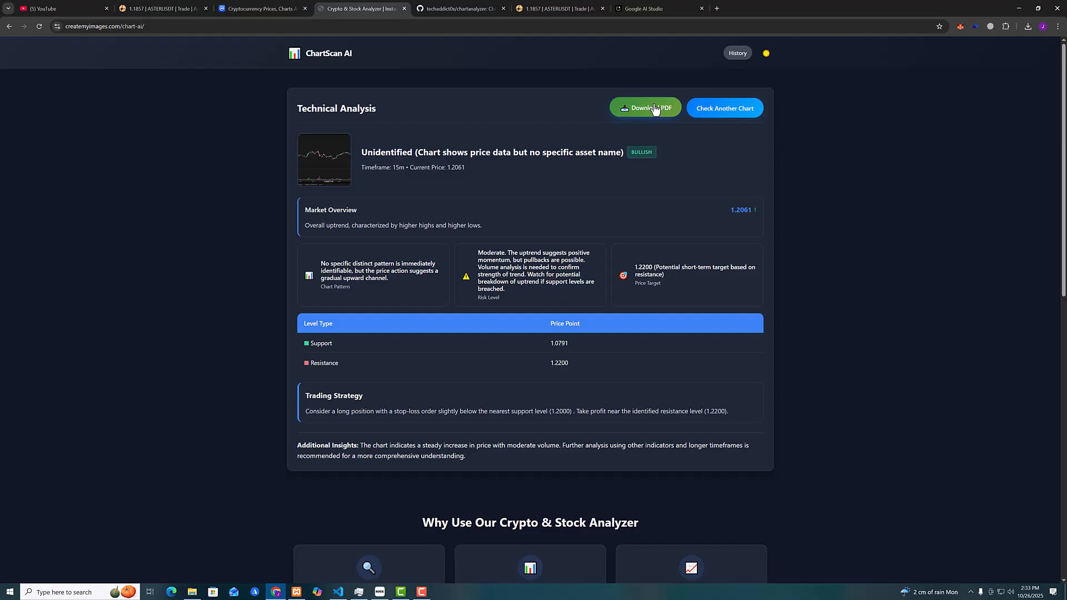
Download the report as a PDF and show the Analysis History with three saved bullish analyses
{"action": "left_click", "coordinate": [645, 108]}
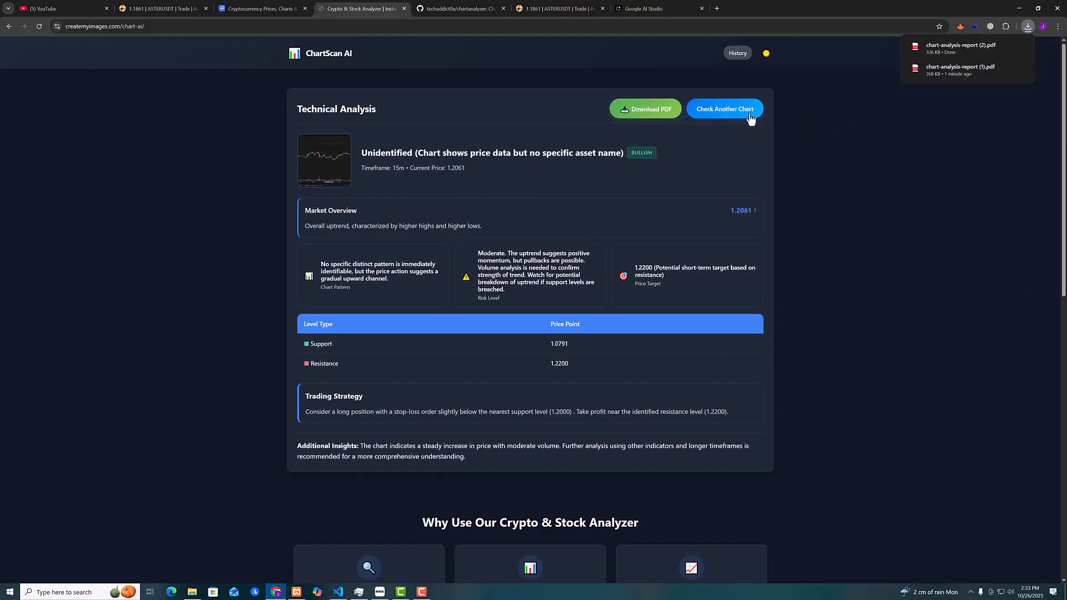
{"action": "left_click", "coordinate": [737, 54]}
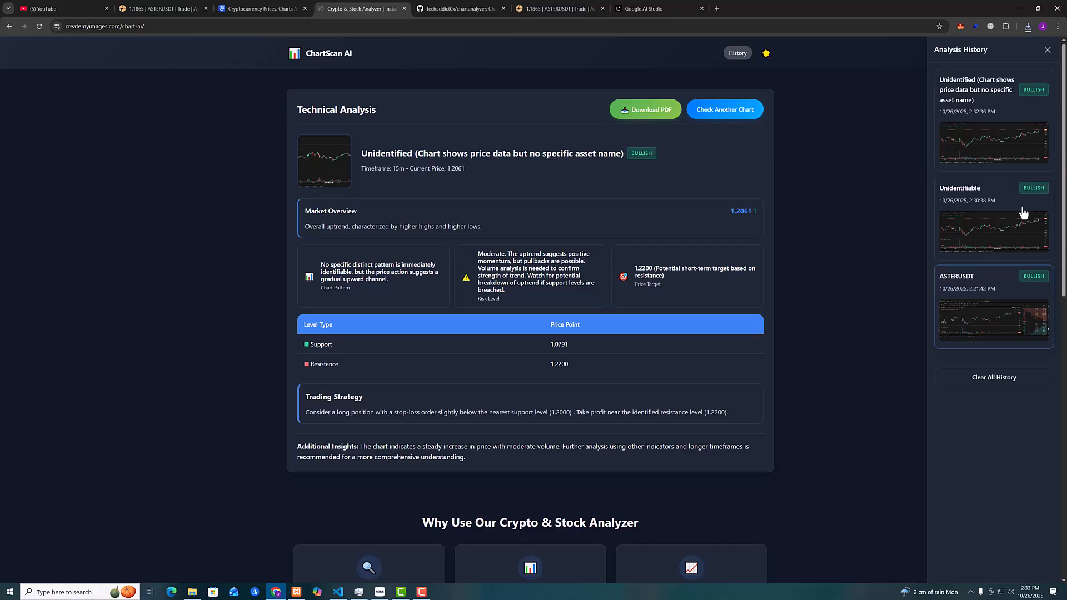
{"action": "scroll", "scroll_direction": "down", "scroll_amount": 3}
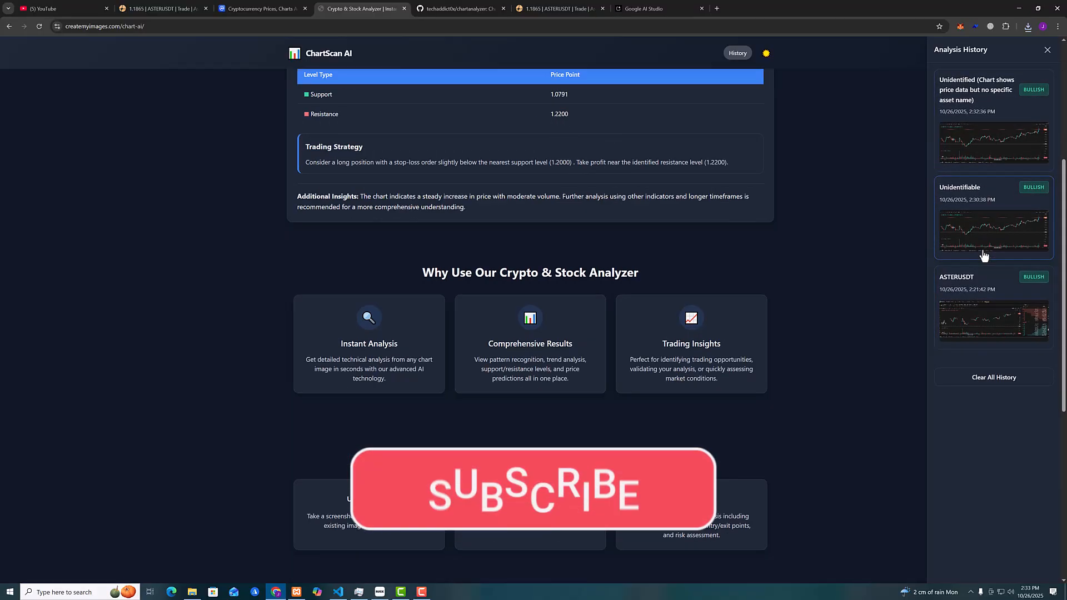